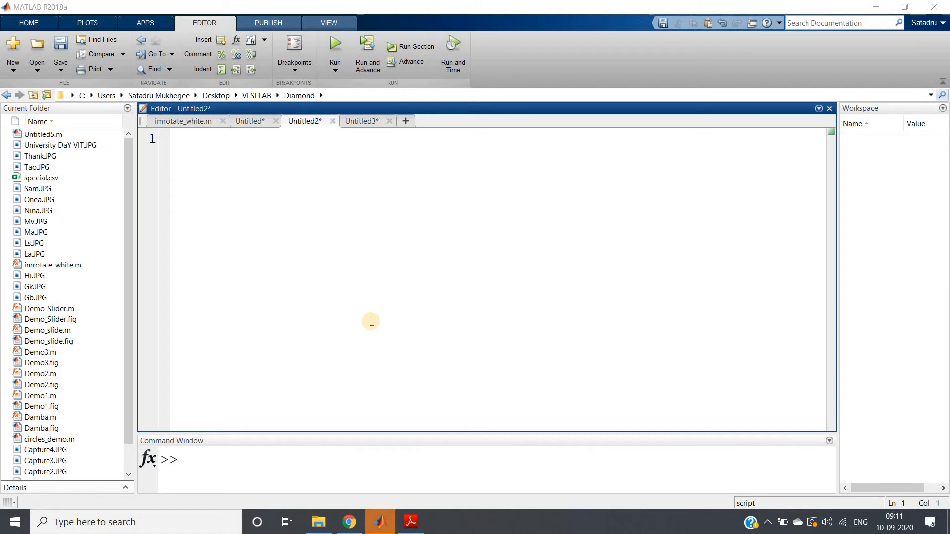
# Start the script with clc and a line reading Capture.JPG into x.
pyautogui.click(197, 138)
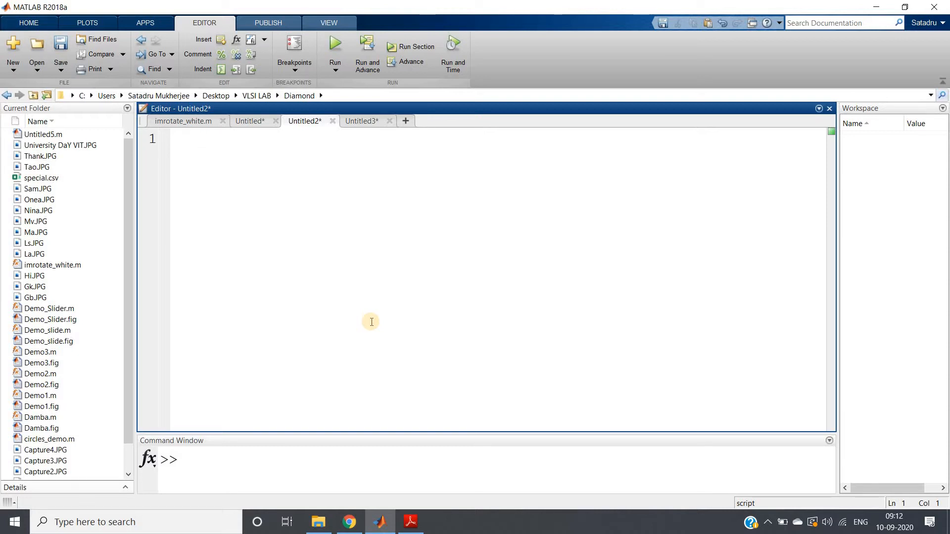
pyautogui.click(198, 140)
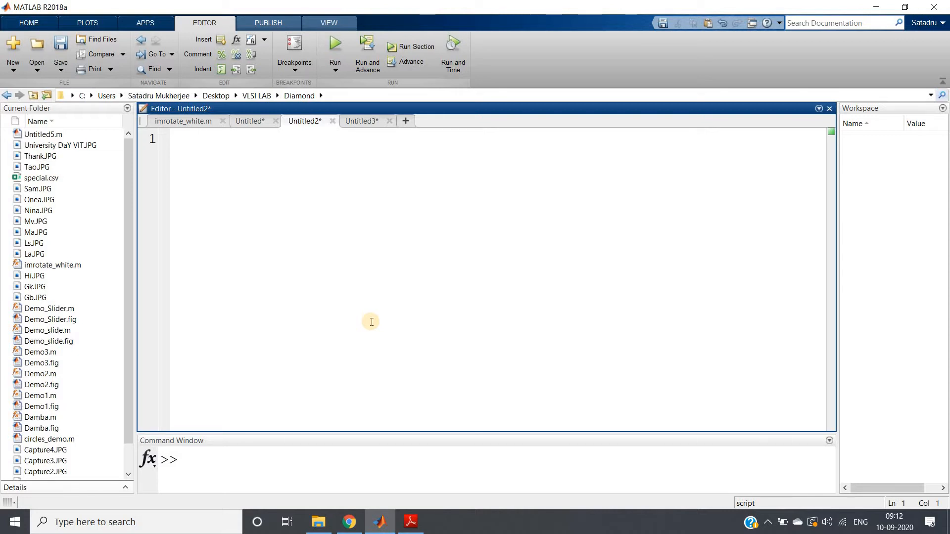
pyautogui.click(198, 139)
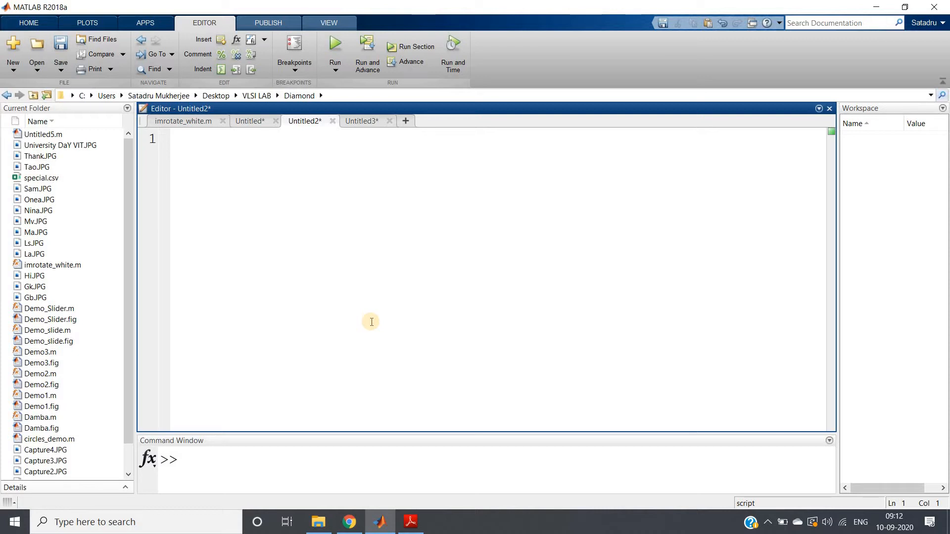
pyautogui.click(198, 138)
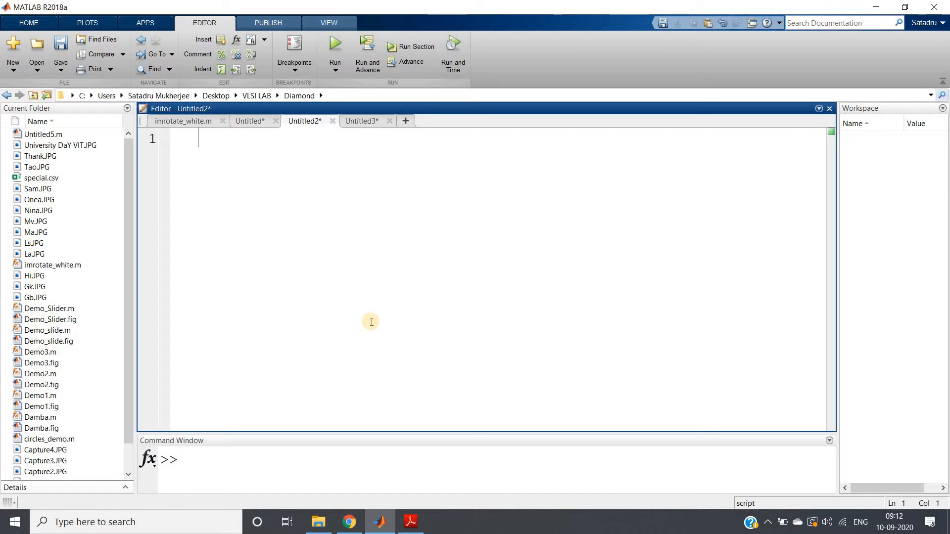
pyautogui.write('clc')
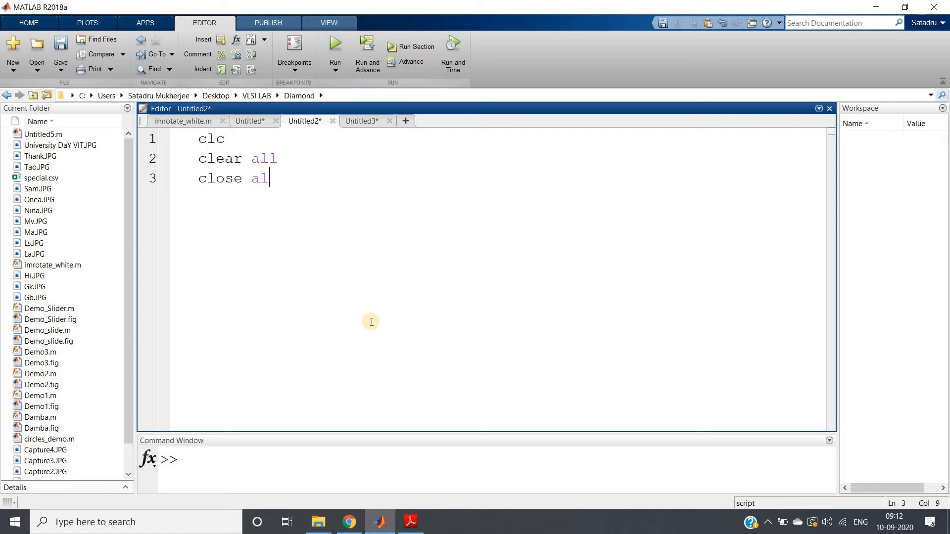
pyautogui.write('x=imr')
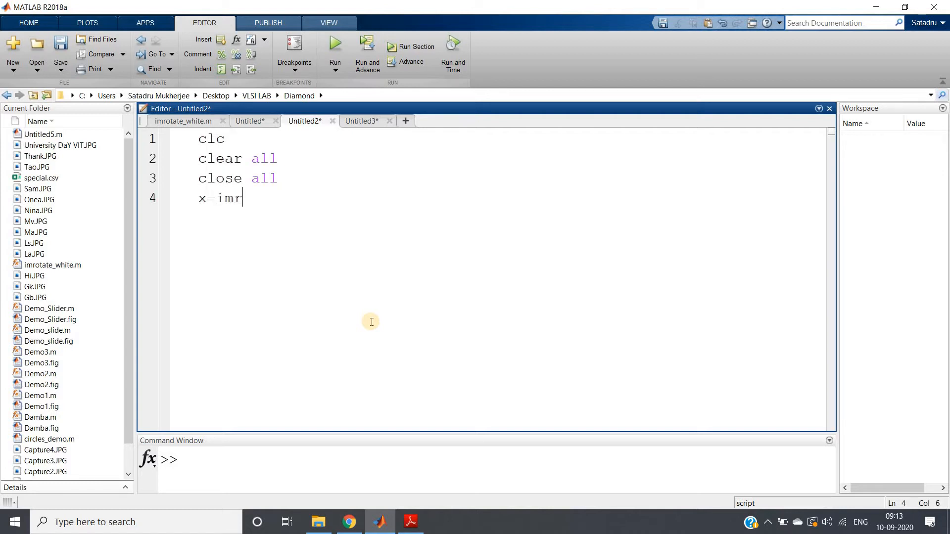
pyautogui.write("ead('Ca")
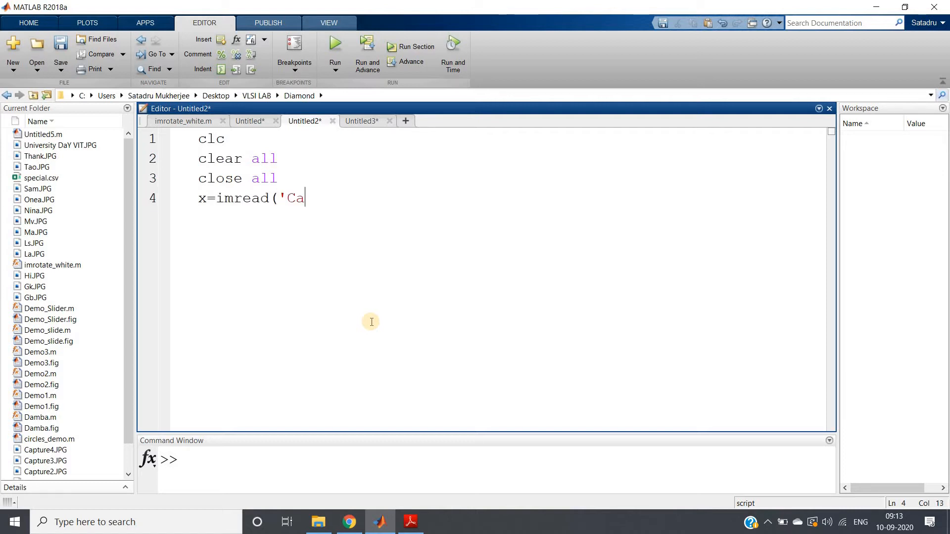
pyautogui.write('pture.JOG')
pyautogui.write('m')
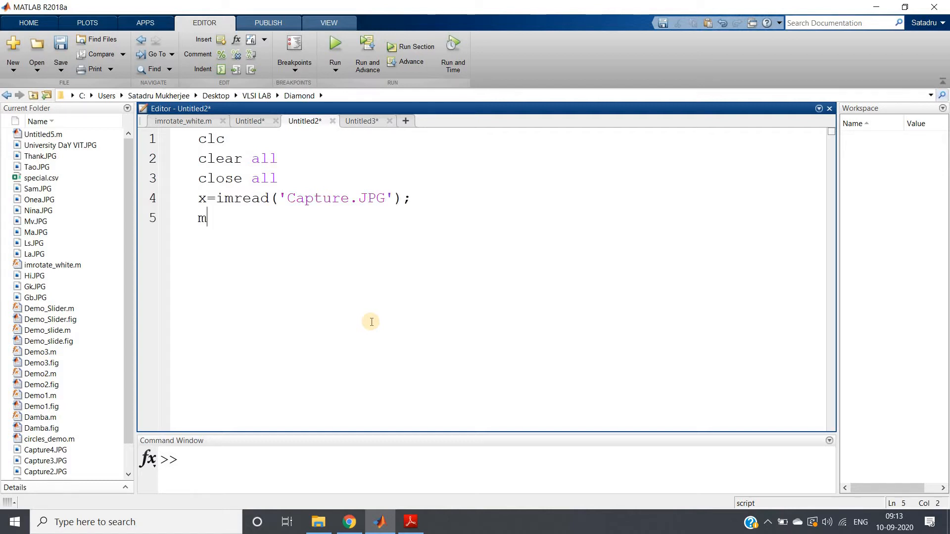
# Add lines running ocr on x, displaying m.Text, and showing the image with imshow(x).
pyautogui.write('=ocr(x);')
pyautogui.write('d')
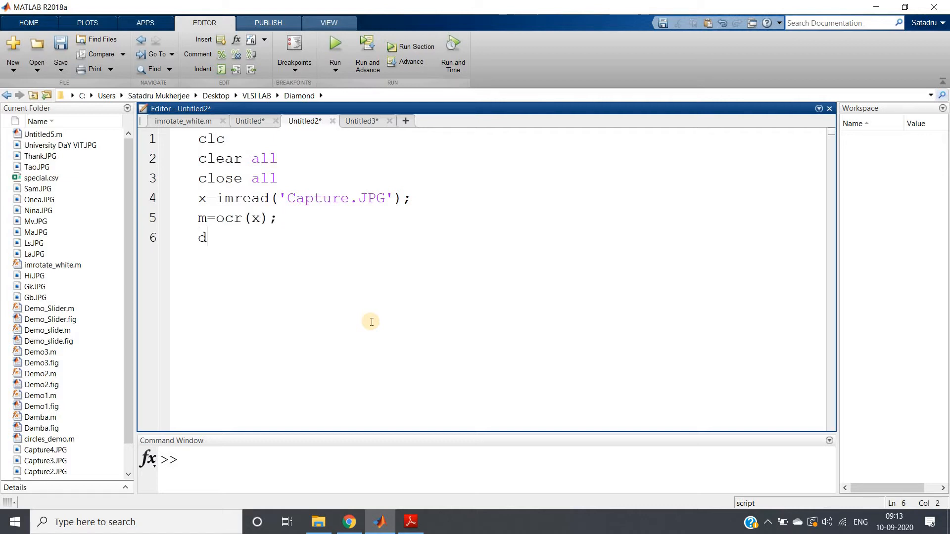
pyautogui.write('isp(m')
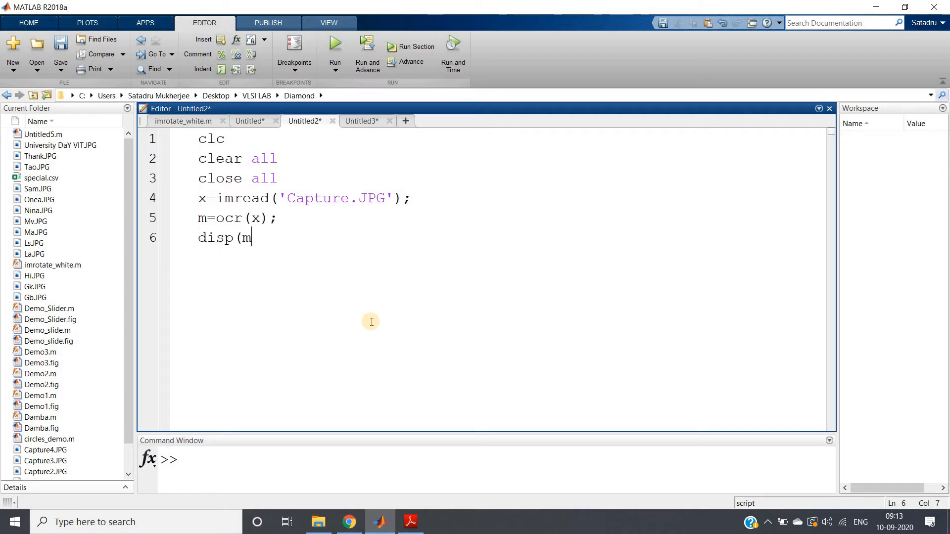
pyautogui.write('.Text)')
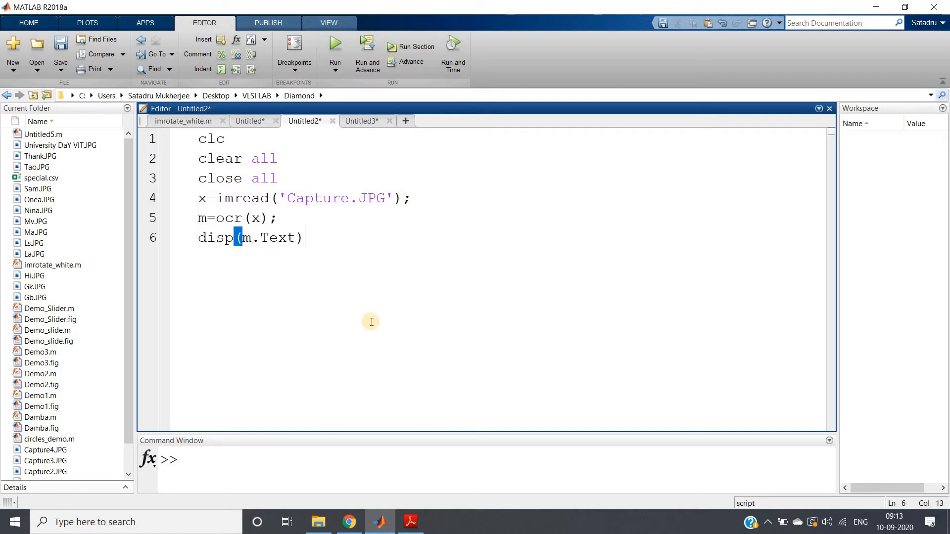
pyautogui.write(';')
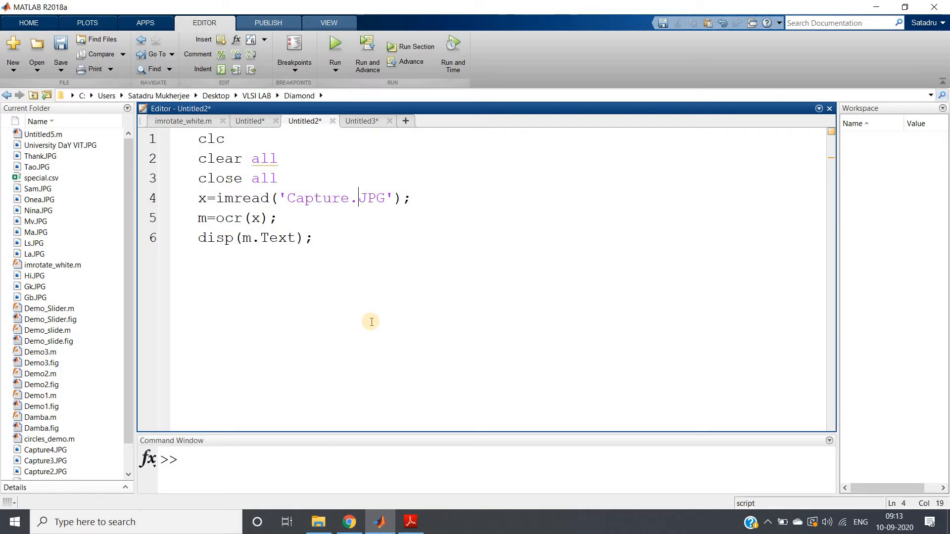
pyautogui.write('i')
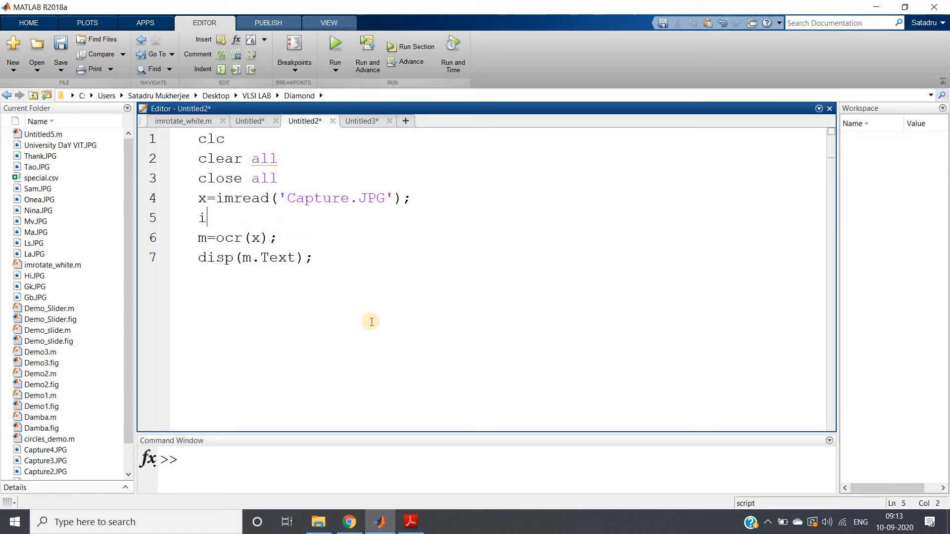
pyautogui.write('mshow')
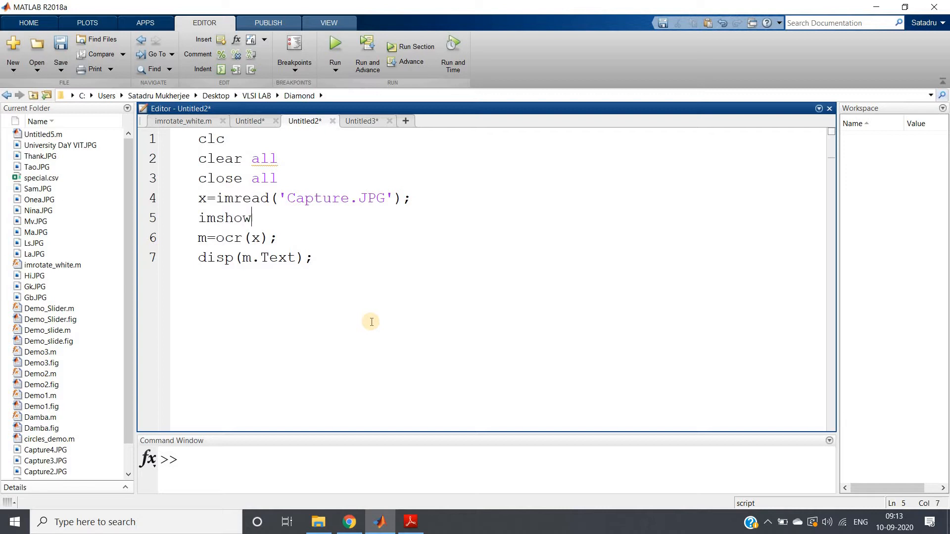
pyautogui.write('(x);')
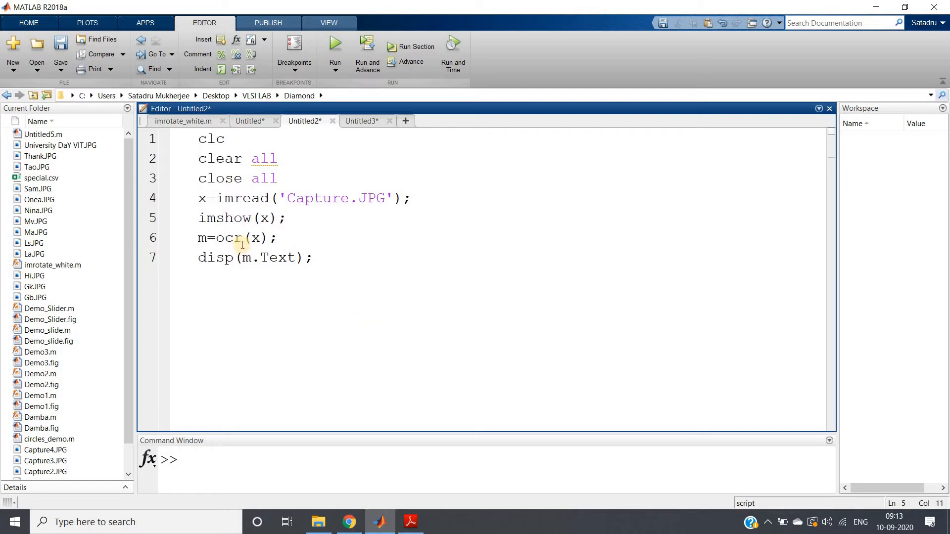
pyautogui.press('ctrl+a')
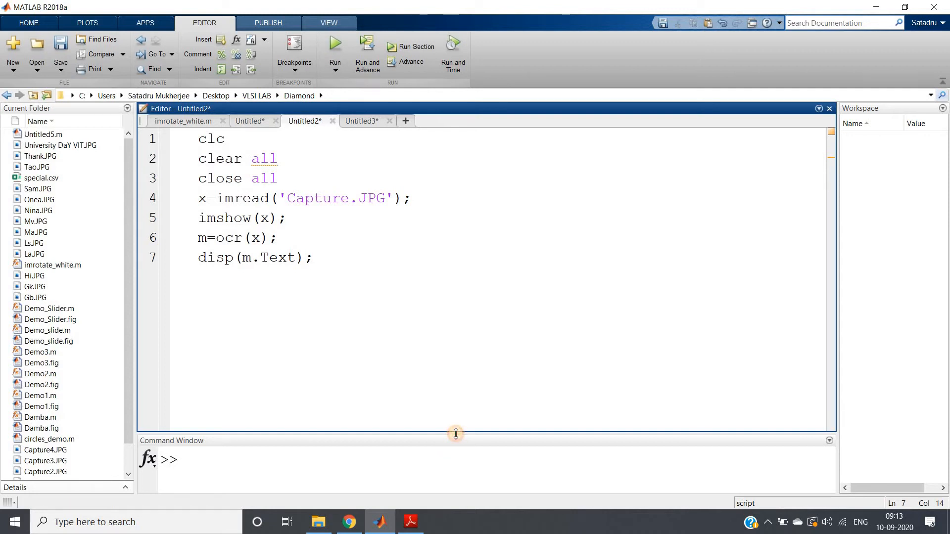
# Run the whole script, showing Capture.JPG and printing the misread OCR text 'W6 3 H'.
pyautogui.press('ctrl+a')
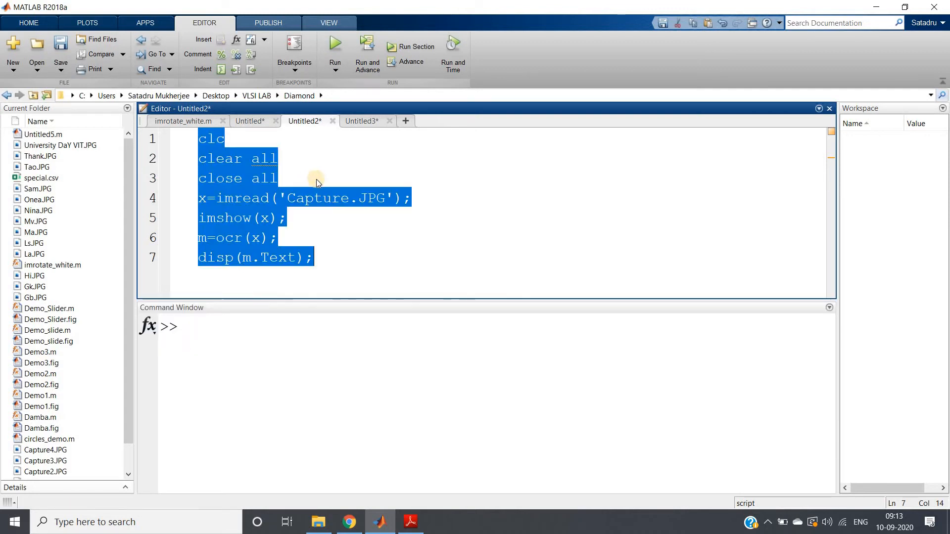
pyautogui.click(334, 43)
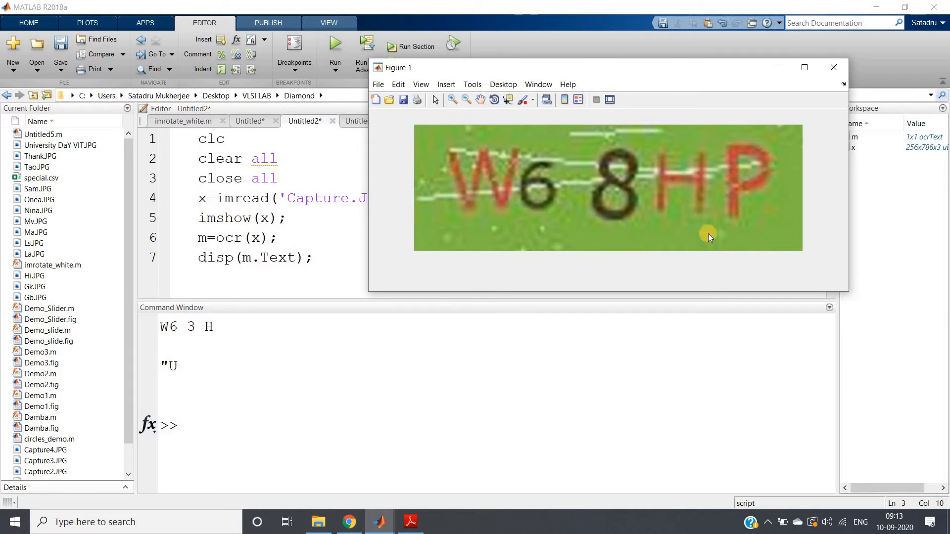
pyautogui.moveTo(721, 228)
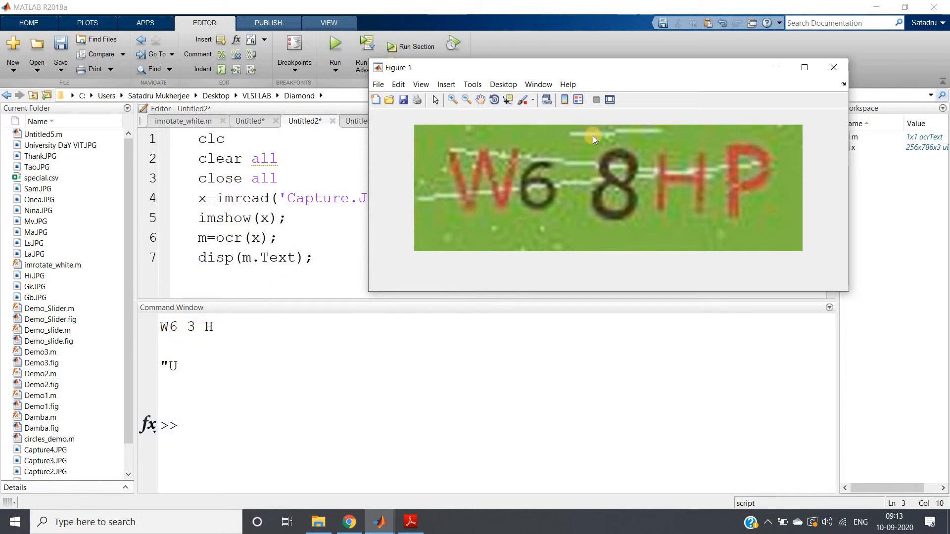
pyautogui.moveTo(630, 230)
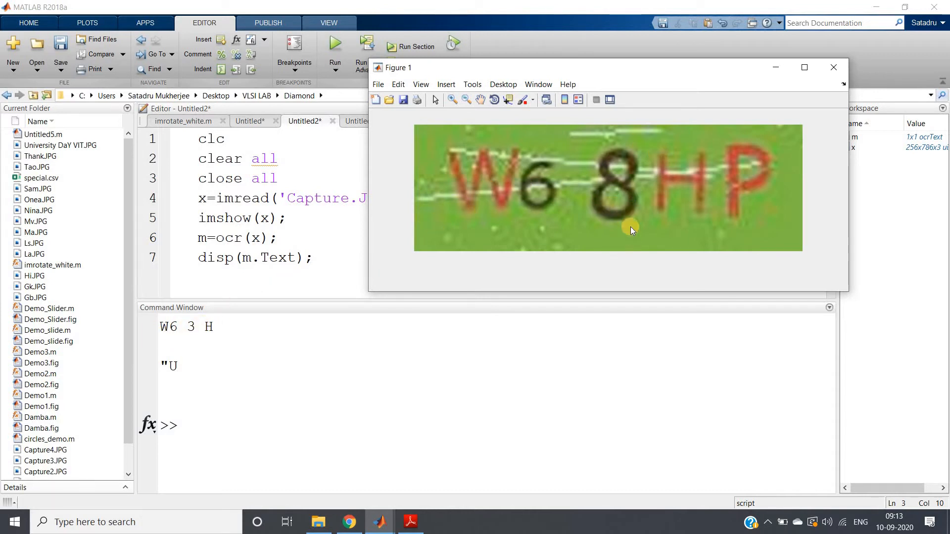
pyautogui.moveTo(736, 167)
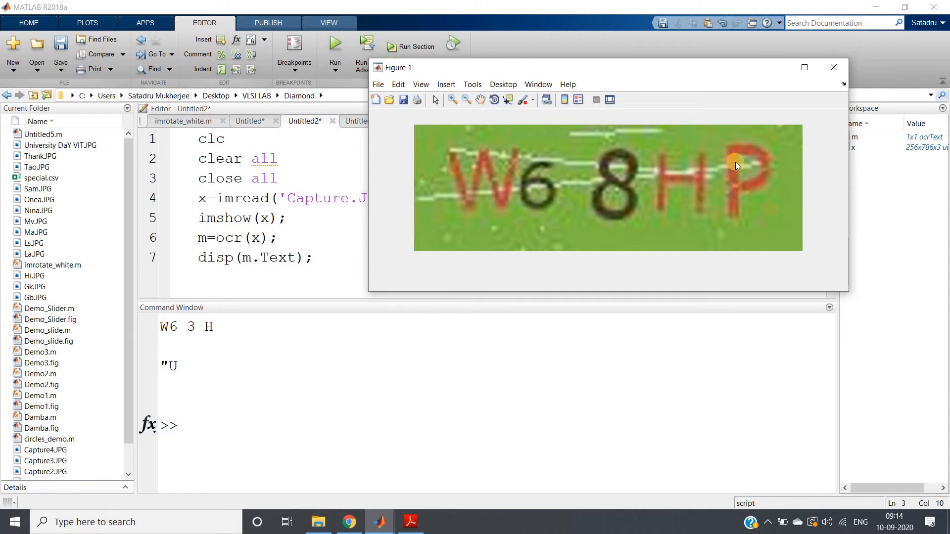
pyautogui.moveTo(762, 171)
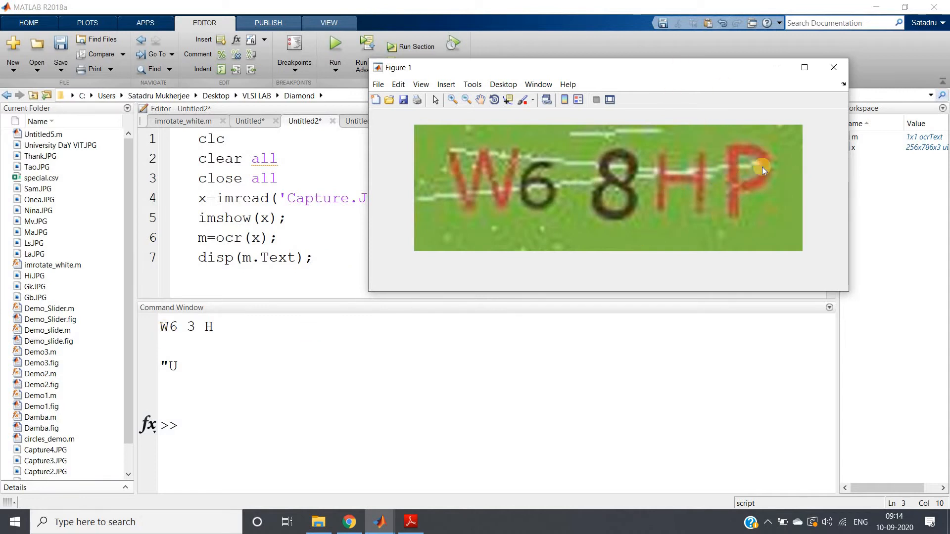
pyautogui.moveTo(753, 114)
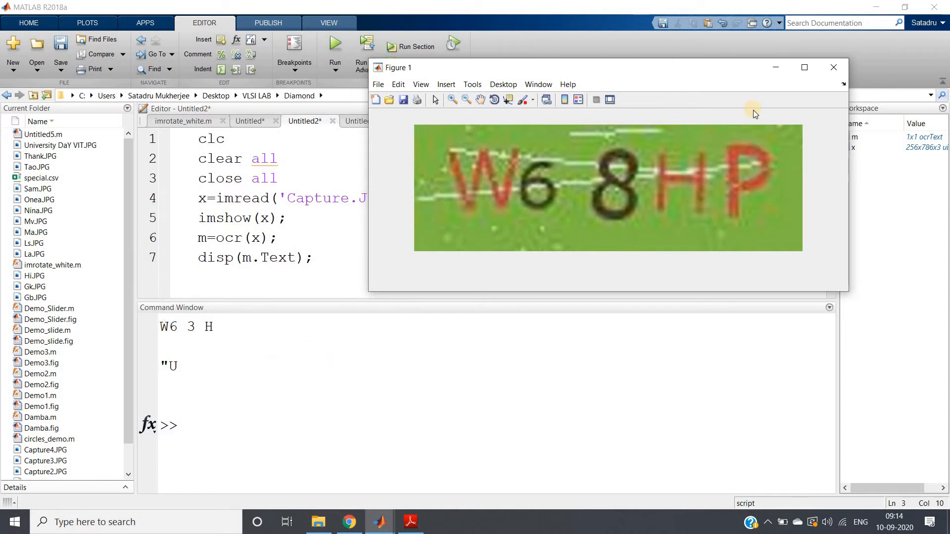
pyautogui.moveTo(725, 125)
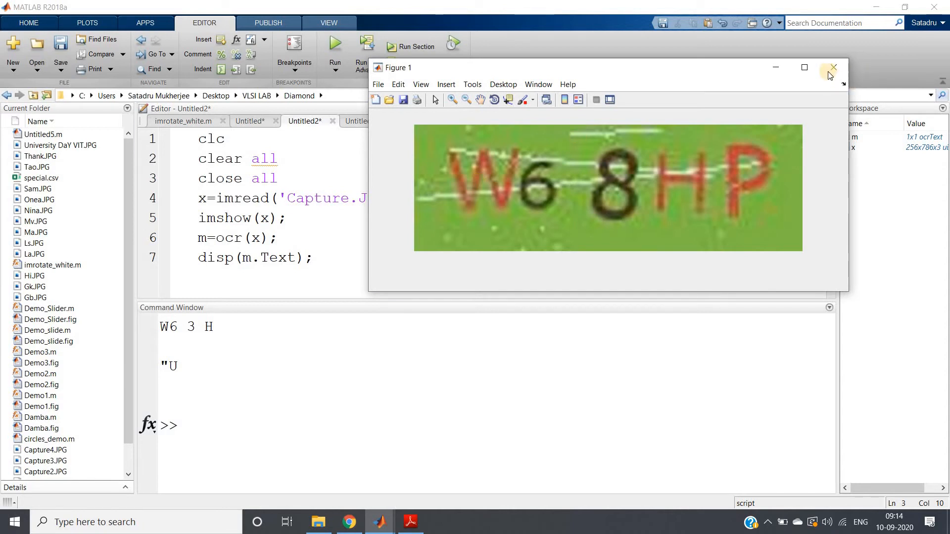
# Add a new figure converting x with rgb2gray, shown and titled 'Grayscale Image'.
pyautogui.click(832, 67)
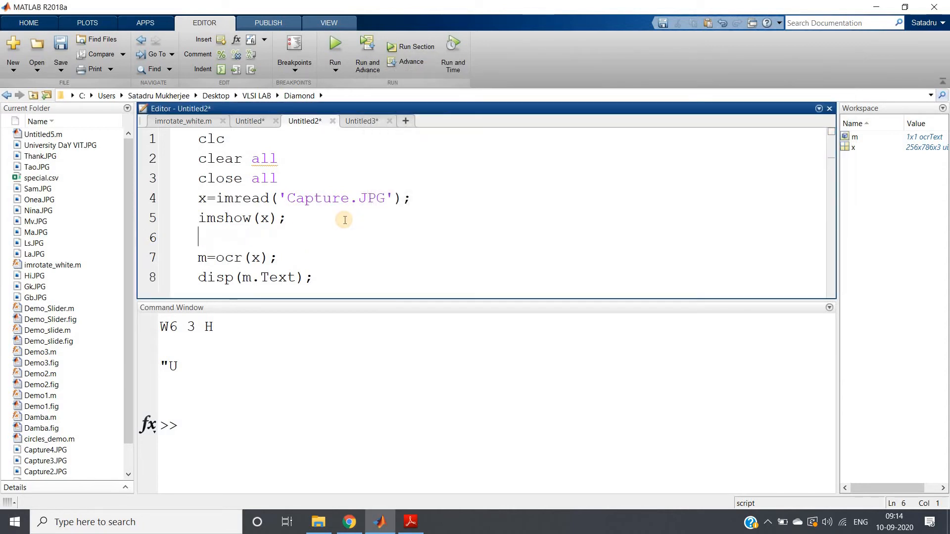
pyautogui.write('figure;')
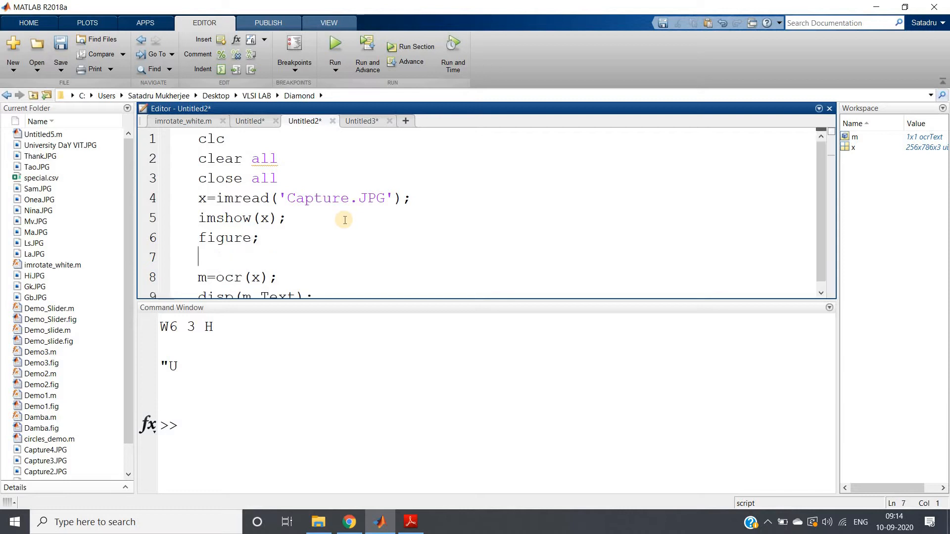
pyautogui.write('x=')
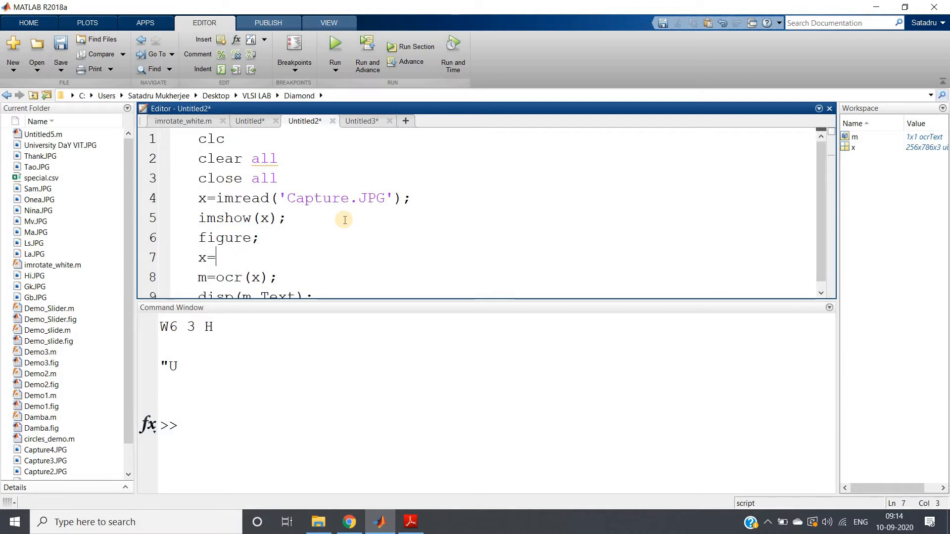
pyautogui.write('rgb2gr')
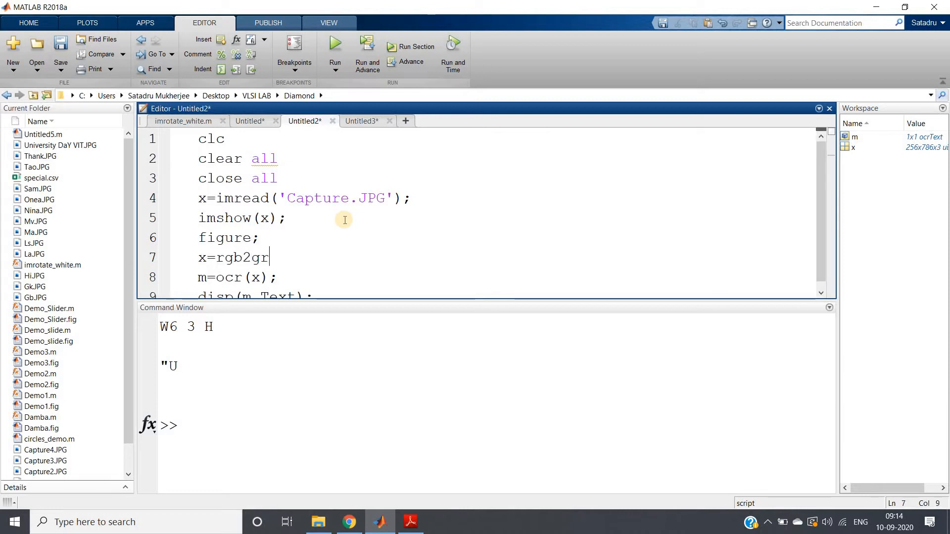
pyautogui.write('ay(x);')
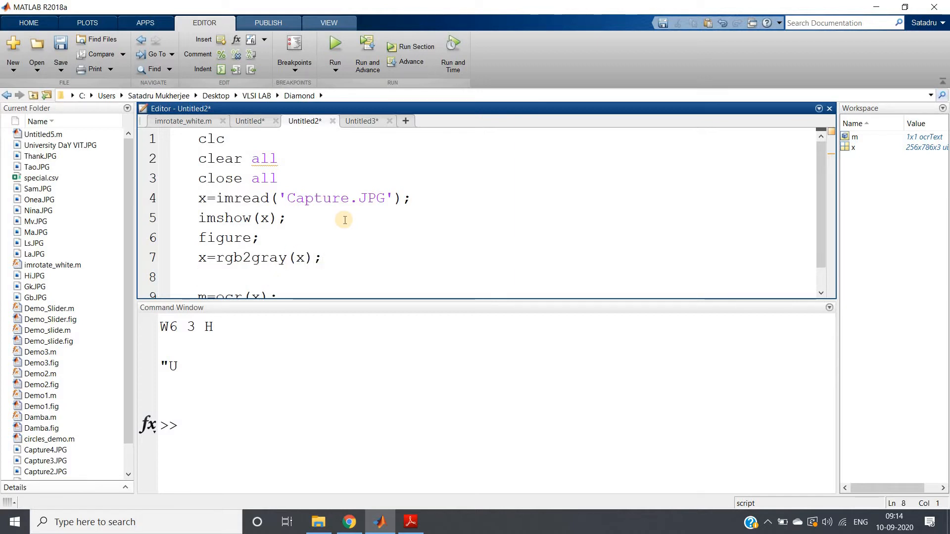
pyautogui.write('imsh')
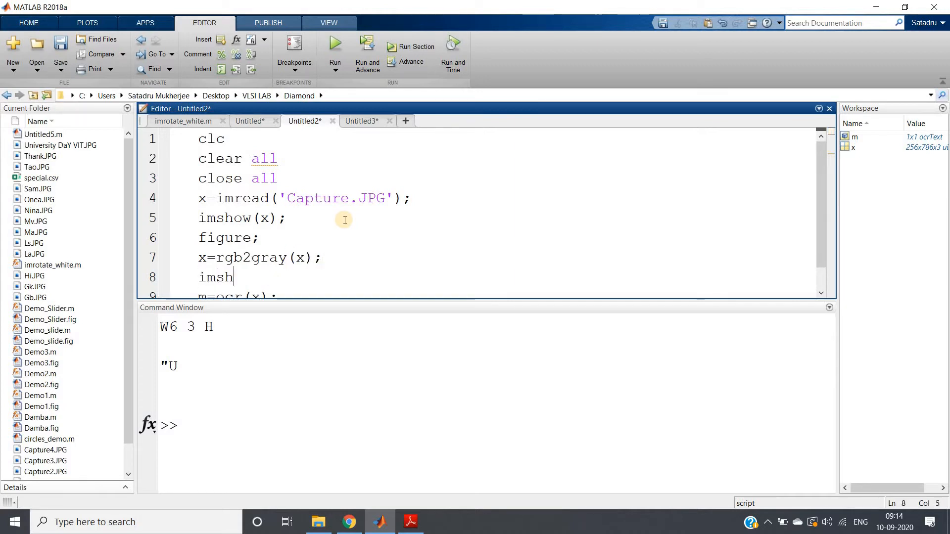
pyautogui.write('ow(x);')
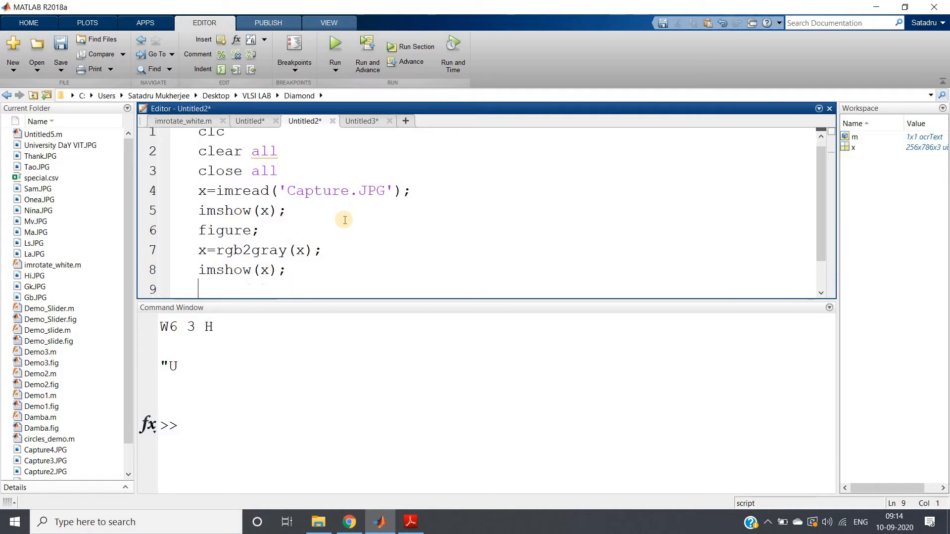
pyautogui.write('title(')
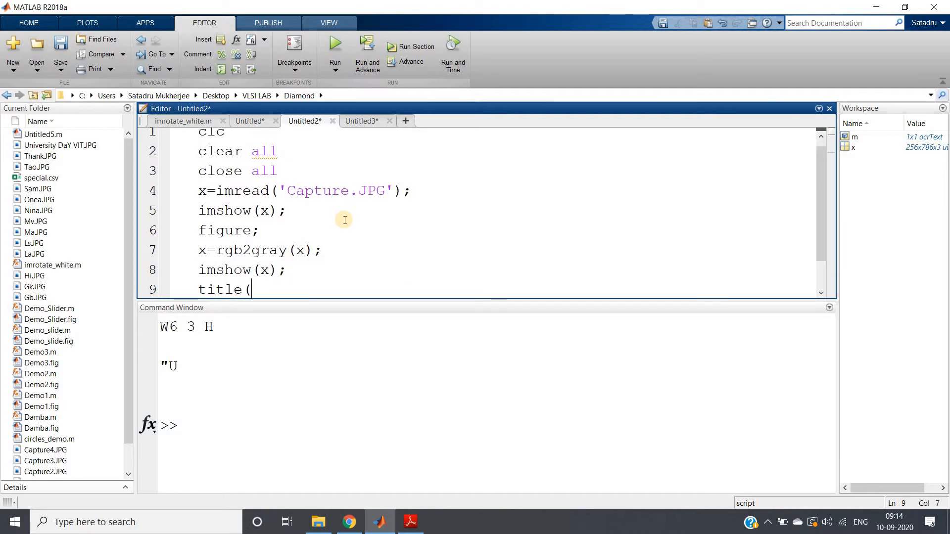
pyautogui.write("'Gr")
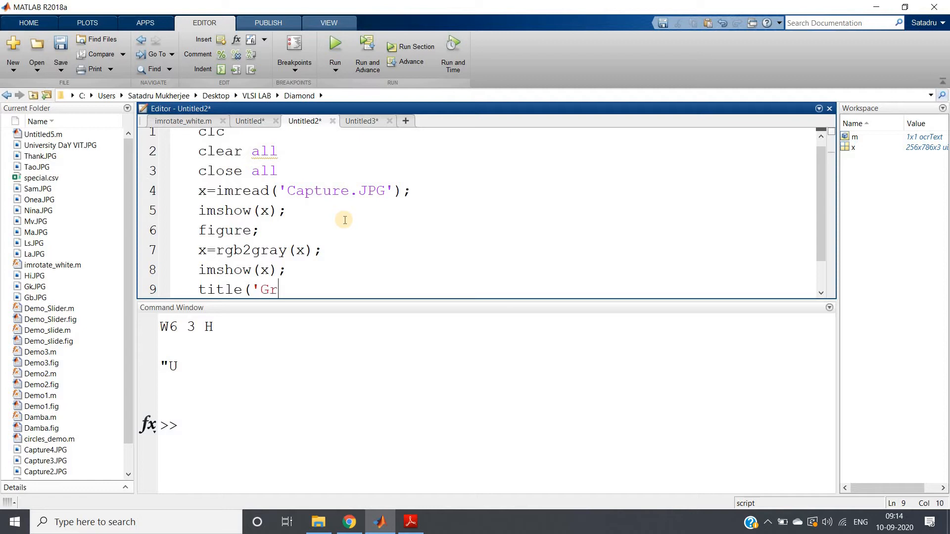
pyautogui.write('ayscale')
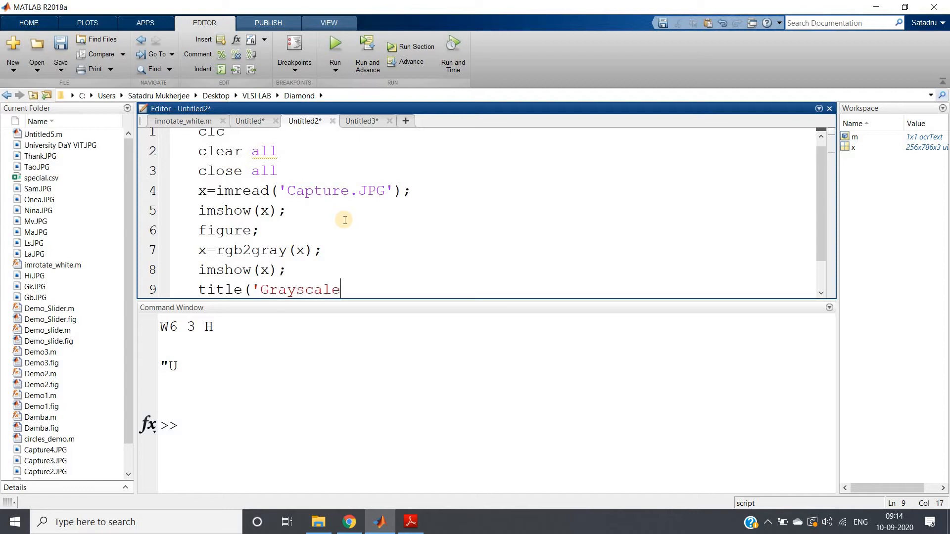
pyautogui.write('Ia')
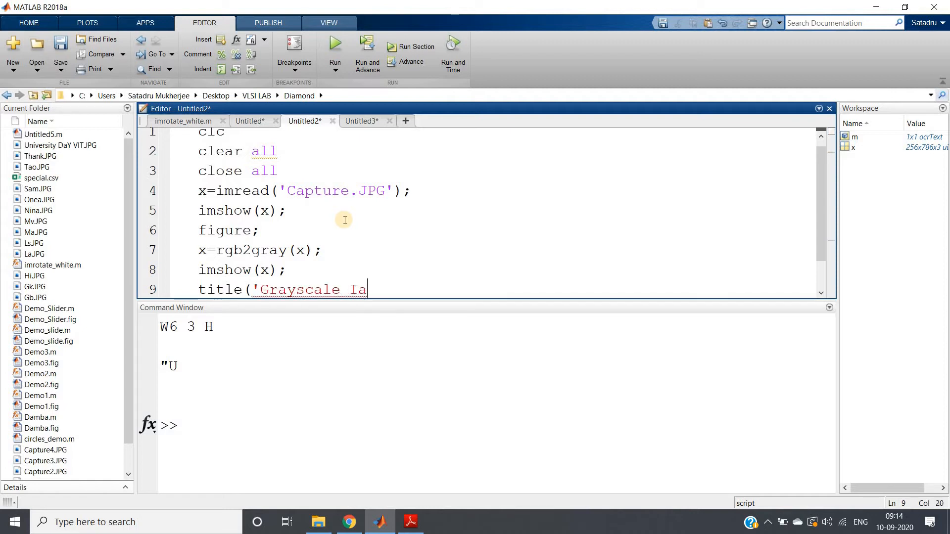
pyautogui.write("mage');")
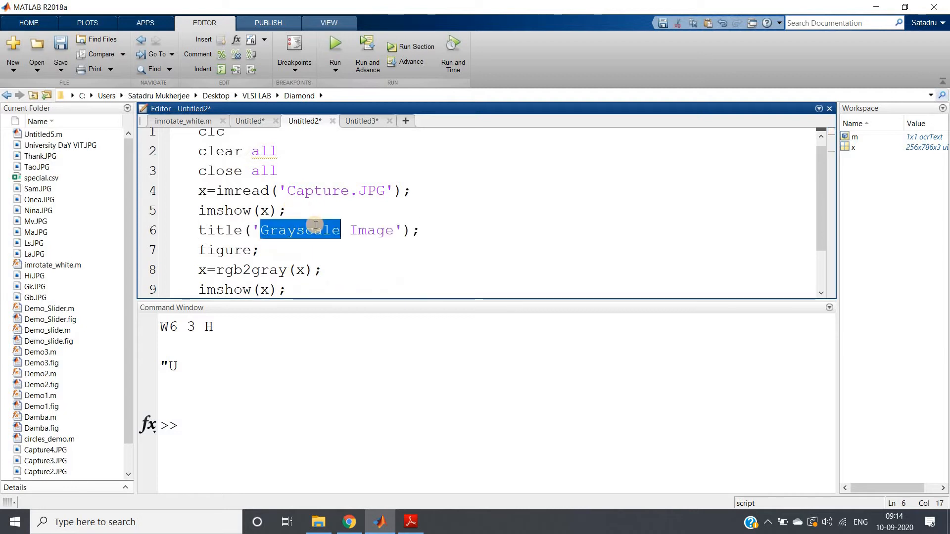
# Title the first figure 'Original Image' and add imbinarize with a 'Binary Image' display.
pyautogui.write('Original')
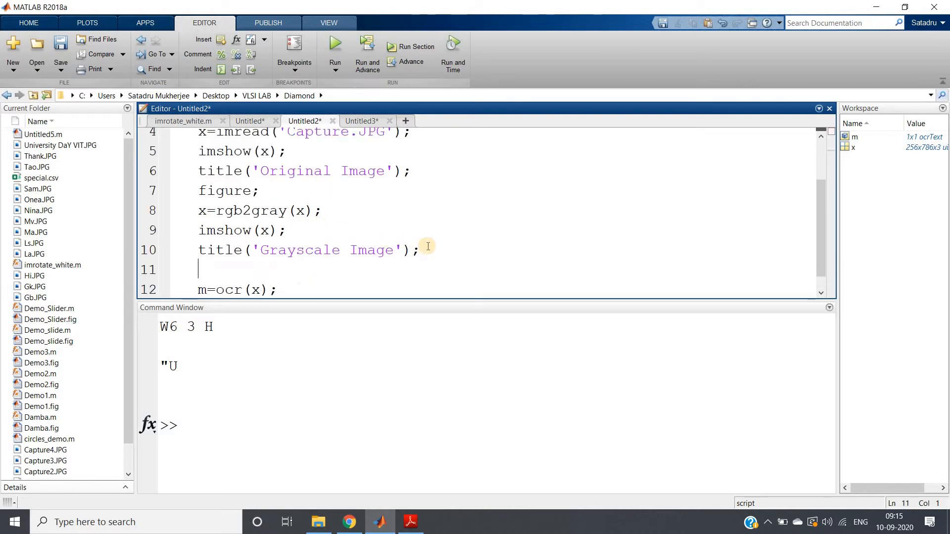
pyautogui.write('x')
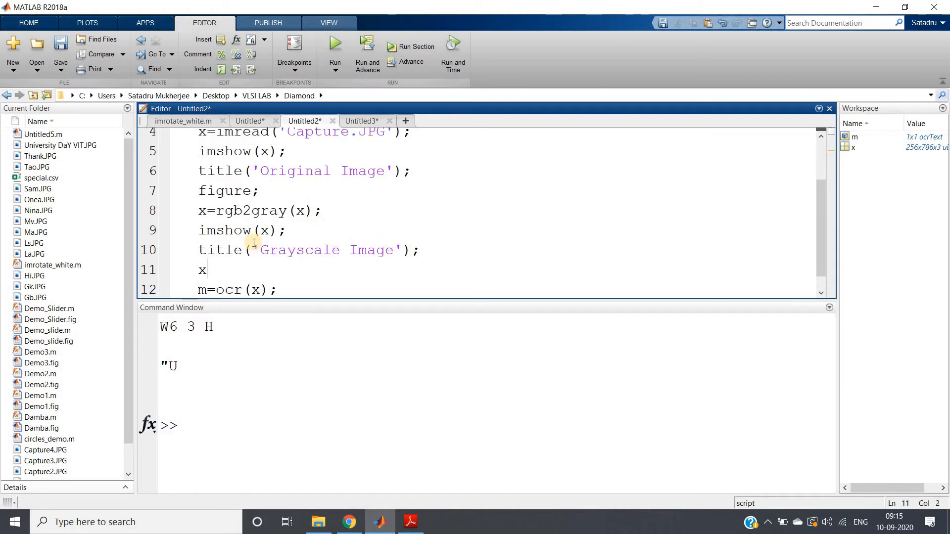
pyautogui.write('=imbi')
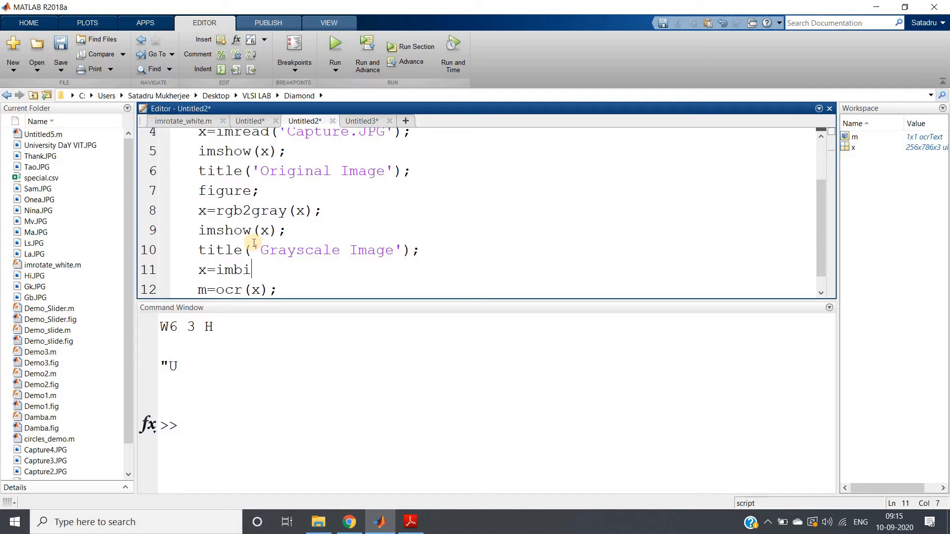
pyautogui.write('narize')
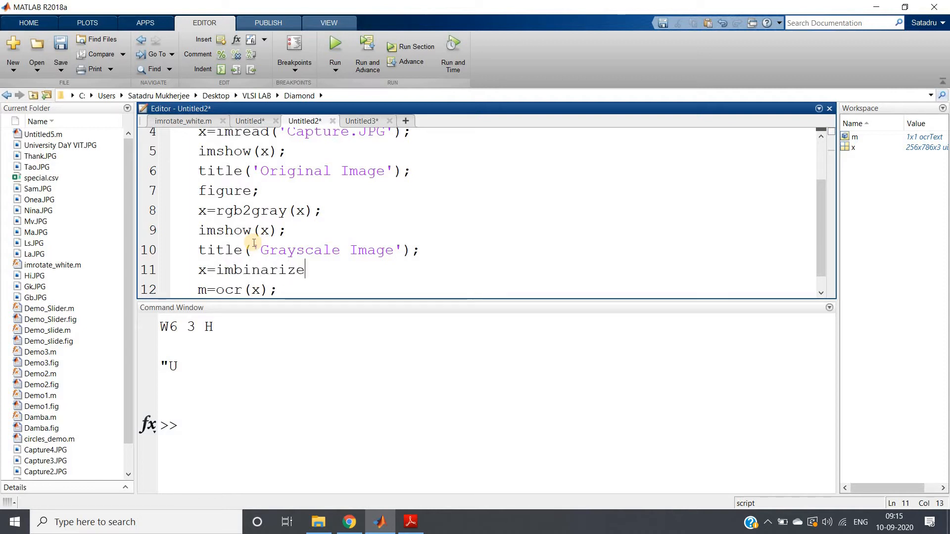
pyautogui.write('(x);')
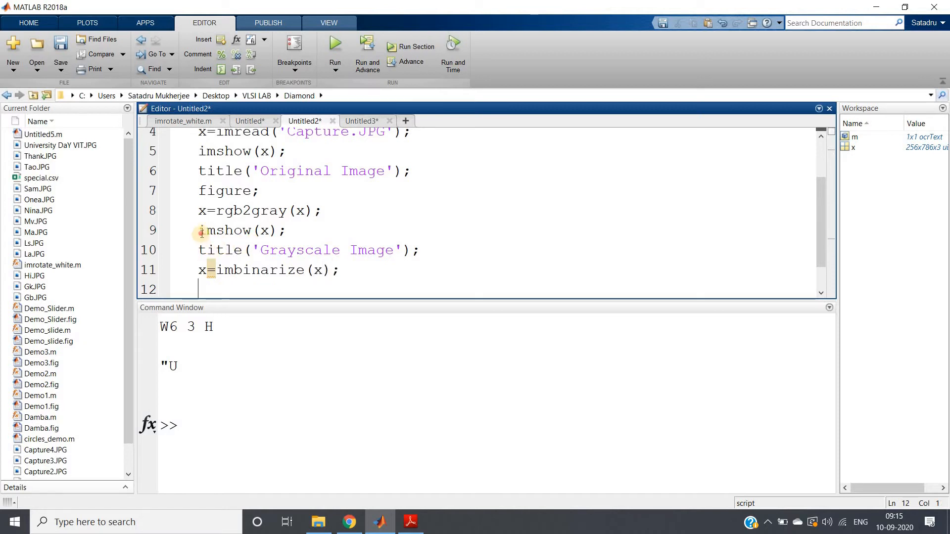
pyautogui.moveTo(199, 230); pyautogui.dragTo(420, 249)
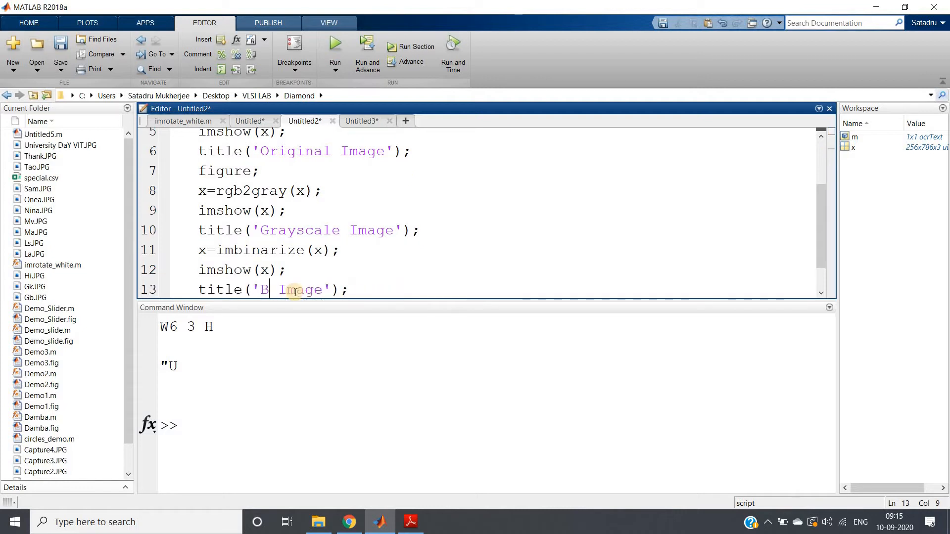
pyautogui.write('inary')
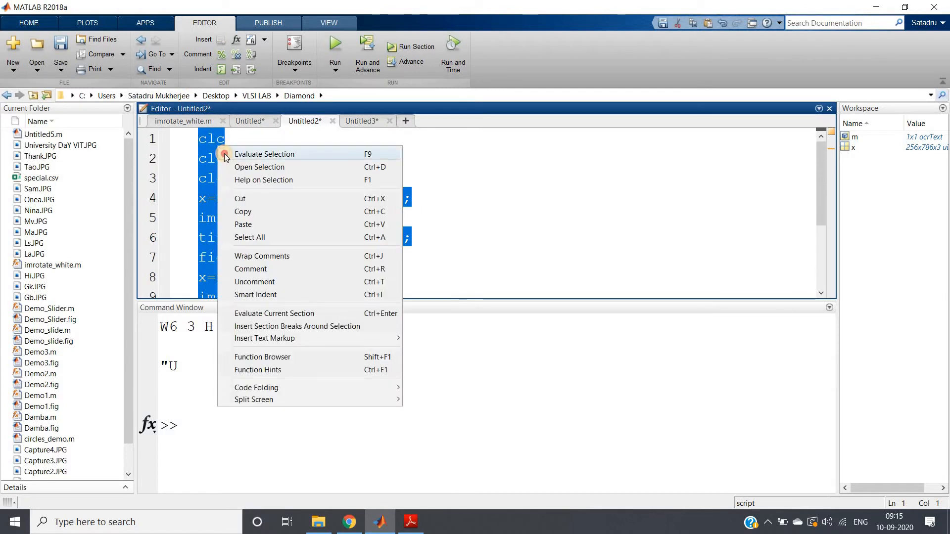
# Insert figure; before the binarized display and run the whole script again.
pyautogui.click(264, 154)
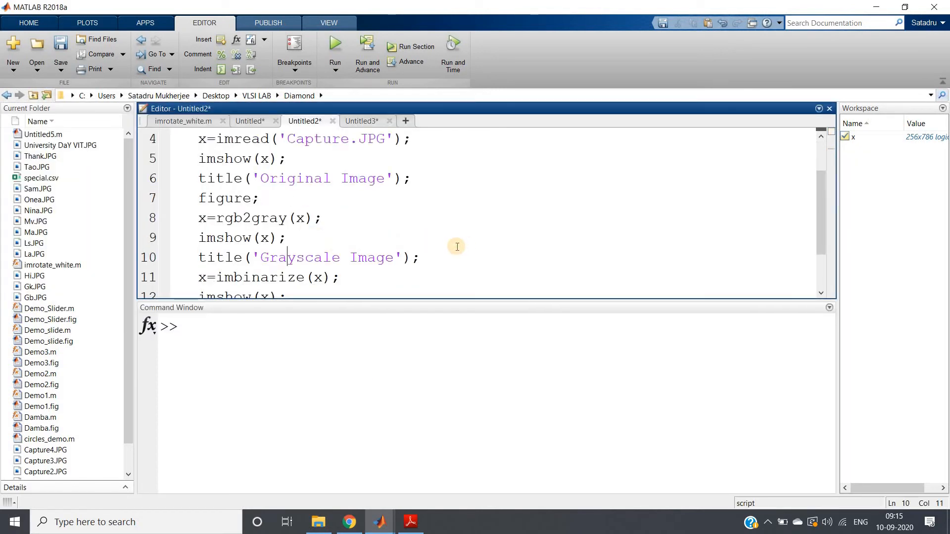
pyautogui.write('figur')
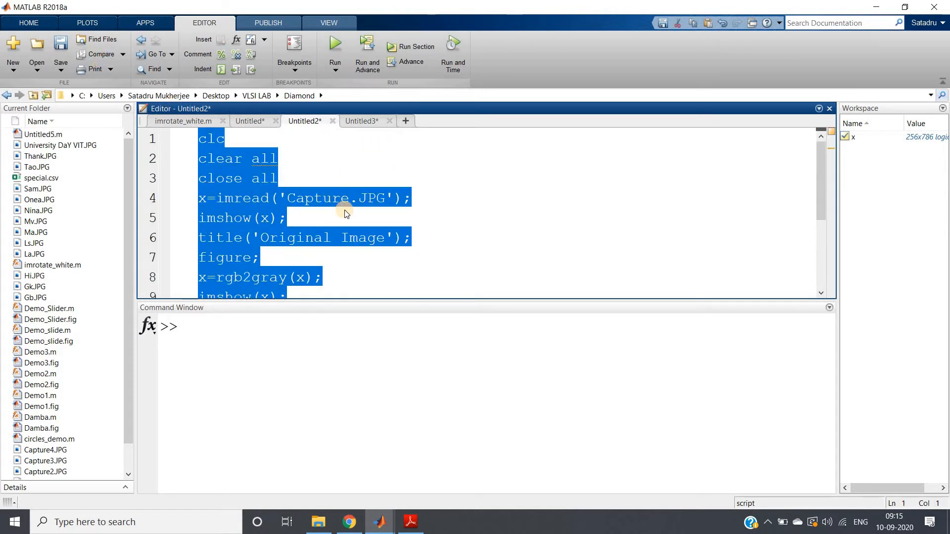
pyautogui.click(334, 51)
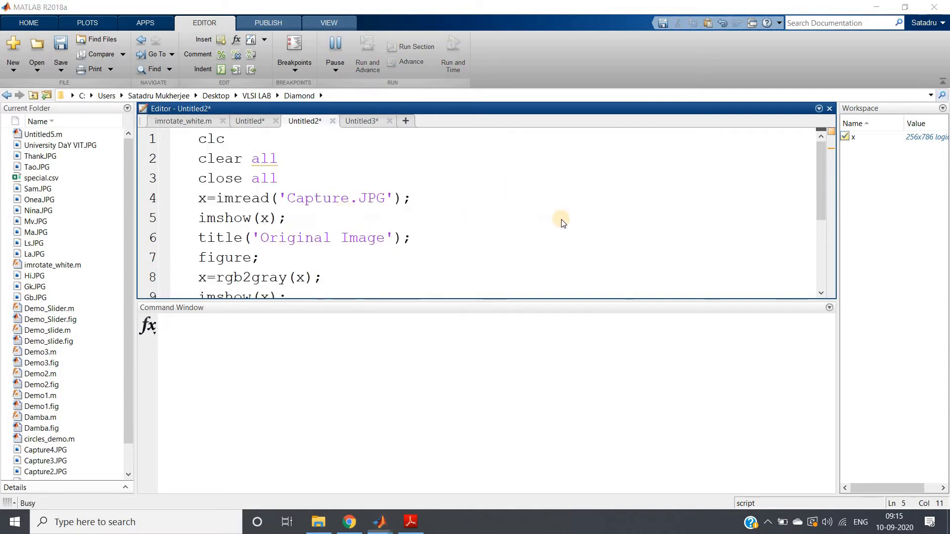
# Inspect the Original, Grayscale and Binary W6 8HP figures, then close all three.
pyautogui.click(335, 55)
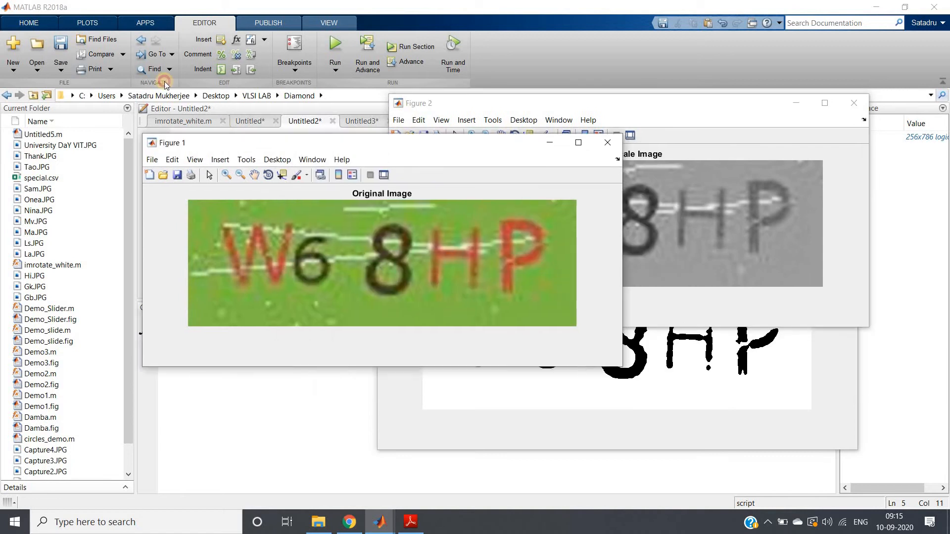
pyautogui.moveTo(171, 142); pyautogui.dragTo(59, 76)
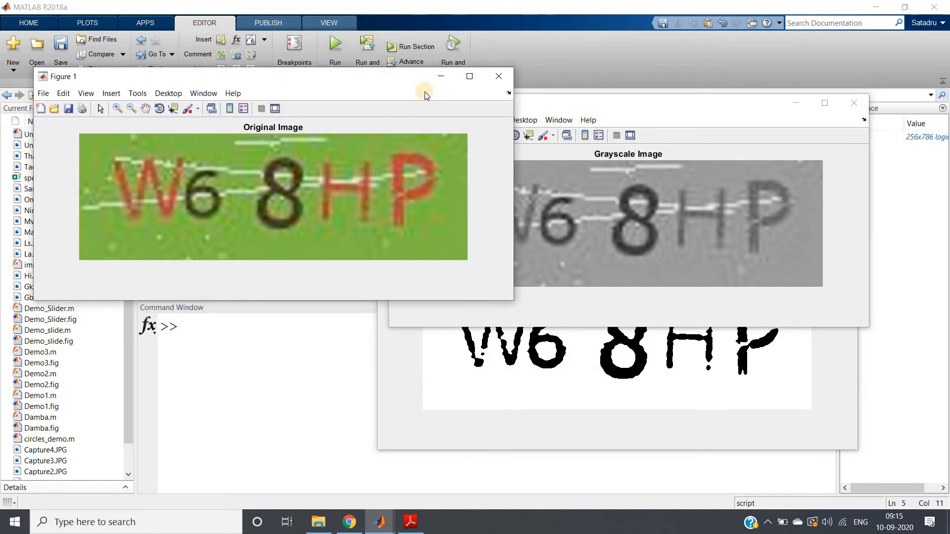
pyautogui.click(498, 75)
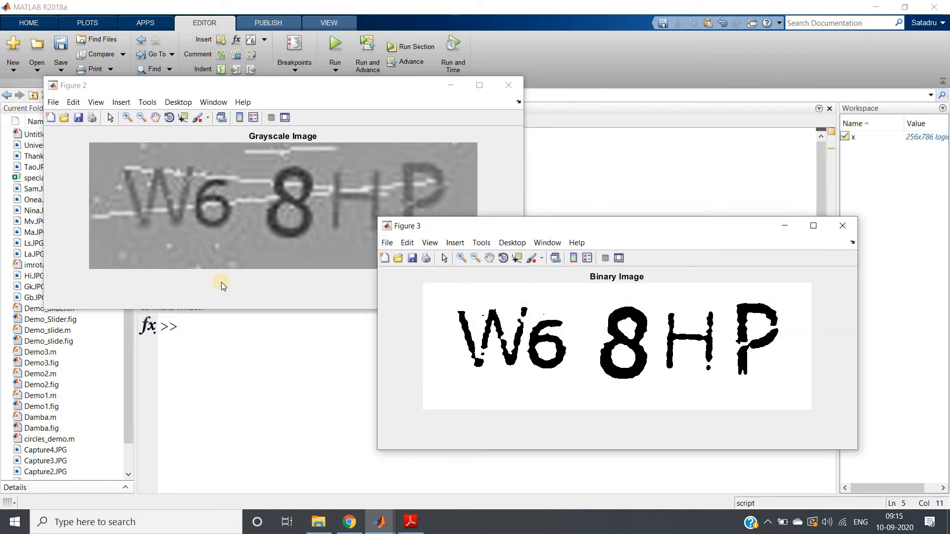
pyautogui.moveTo(383, 192)
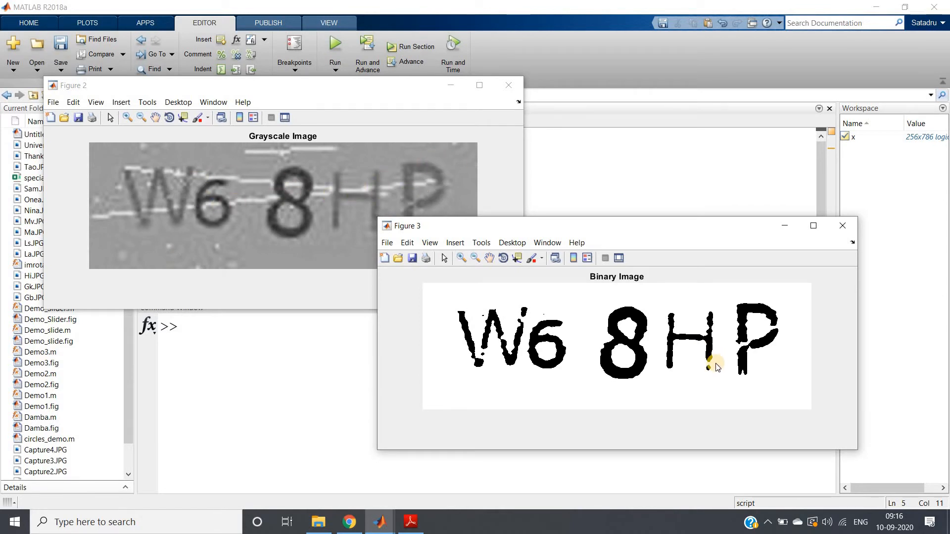
pyautogui.moveTo(914, 240)
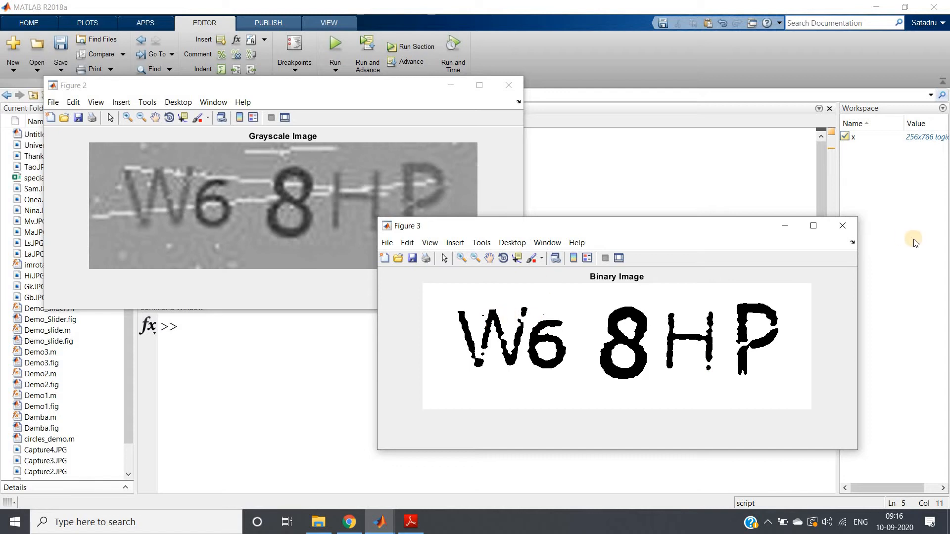
pyautogui.click(842, 226)
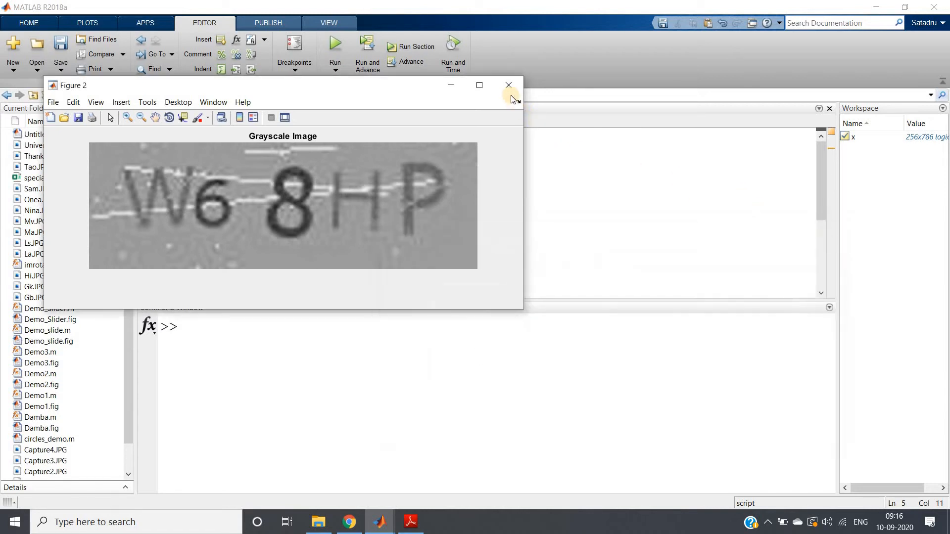
pyautogui.click(508, 84)
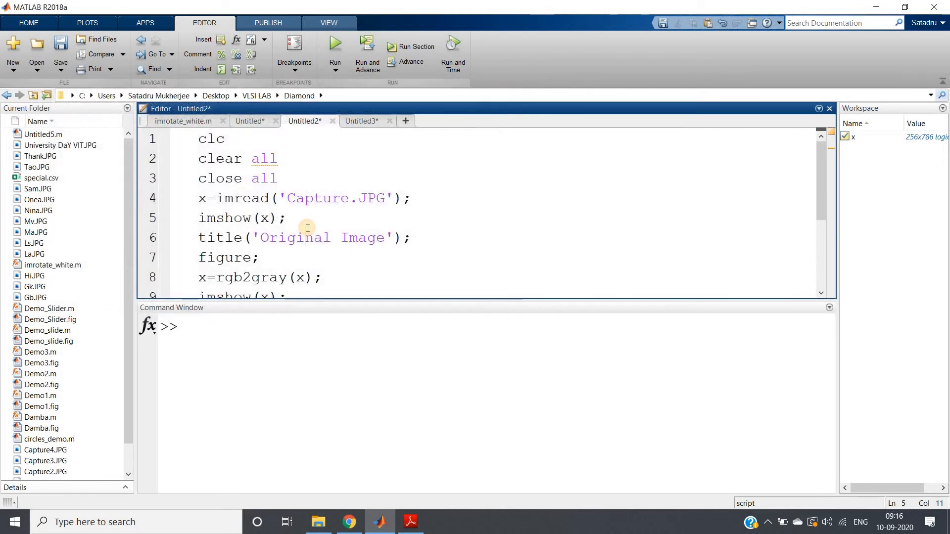
# Rerun the script with OCR on the binary image, which still prints 'W6 3 H'.
pyautogui.scroll(-3)
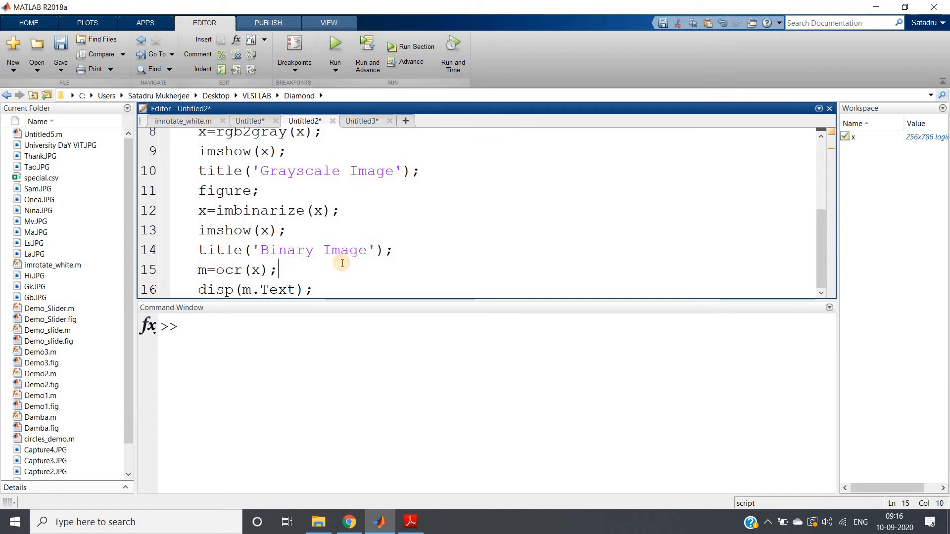
pyautogui.rightClick(361, 272)
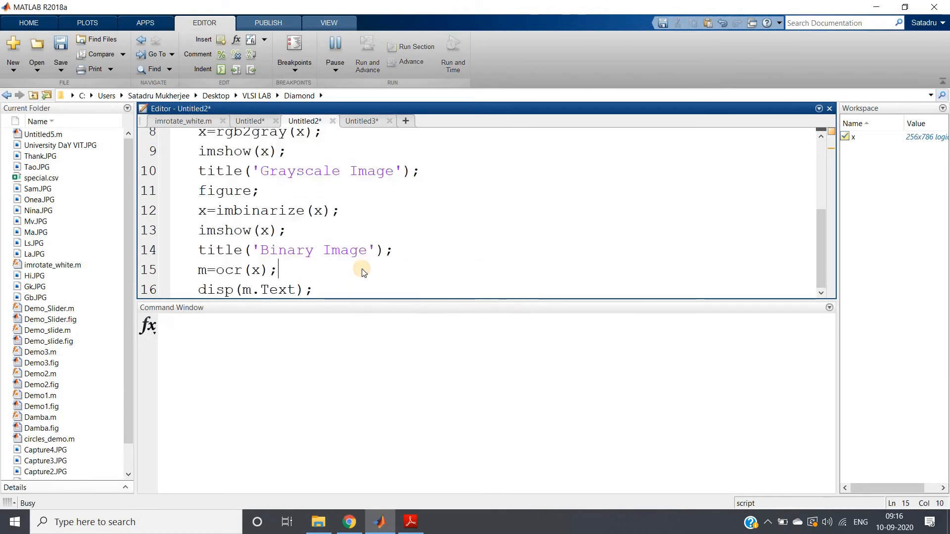
pyautogui.click(334, 43)
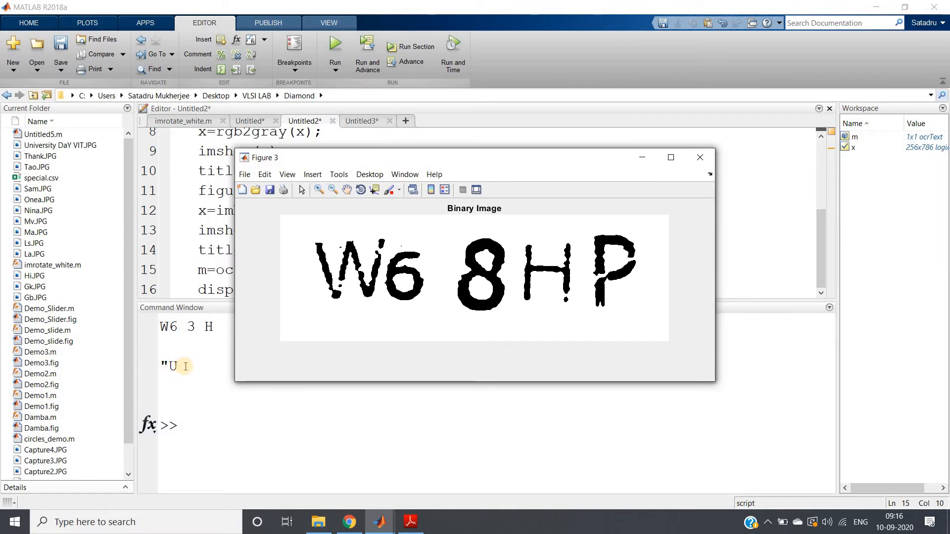
pyautogui.moveTo(552, 294)
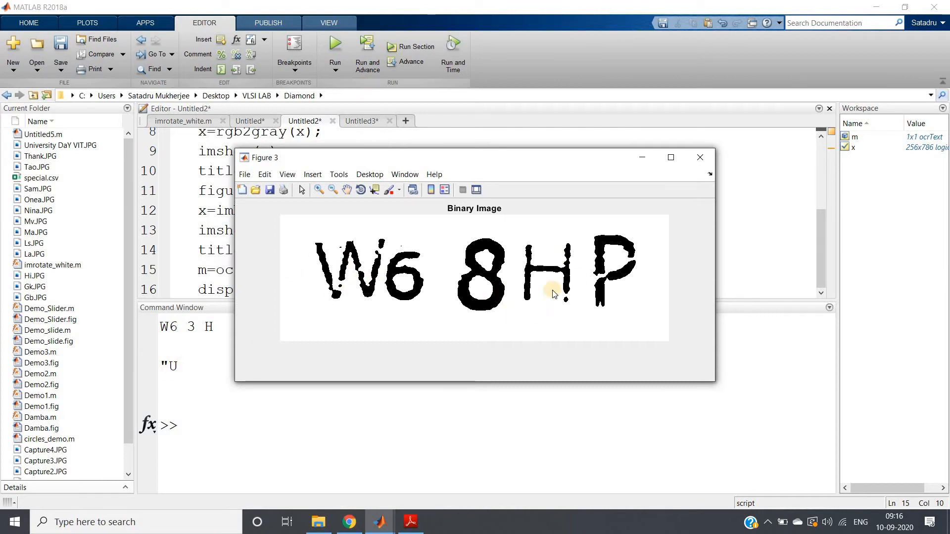
pyautogui.moveTo(357, 270)
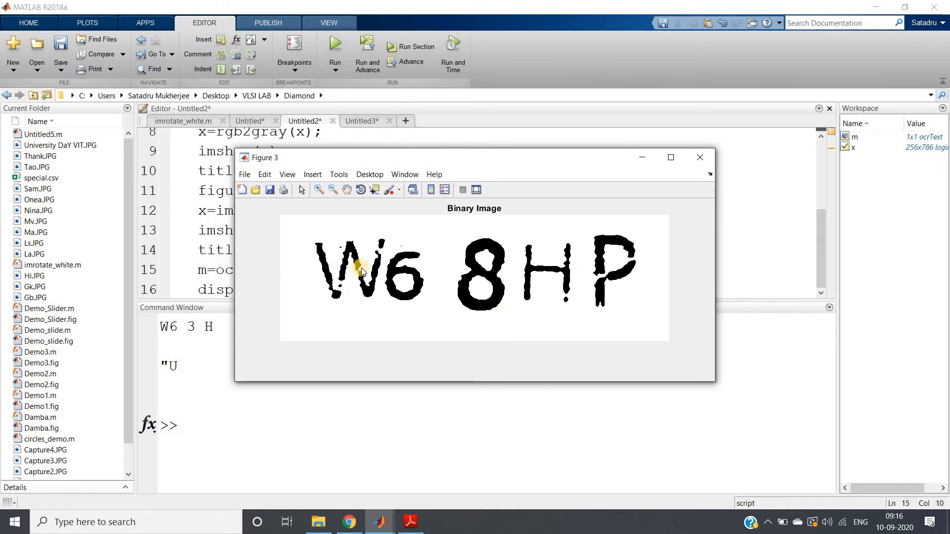
pyautogui.moveTo(694, 223)
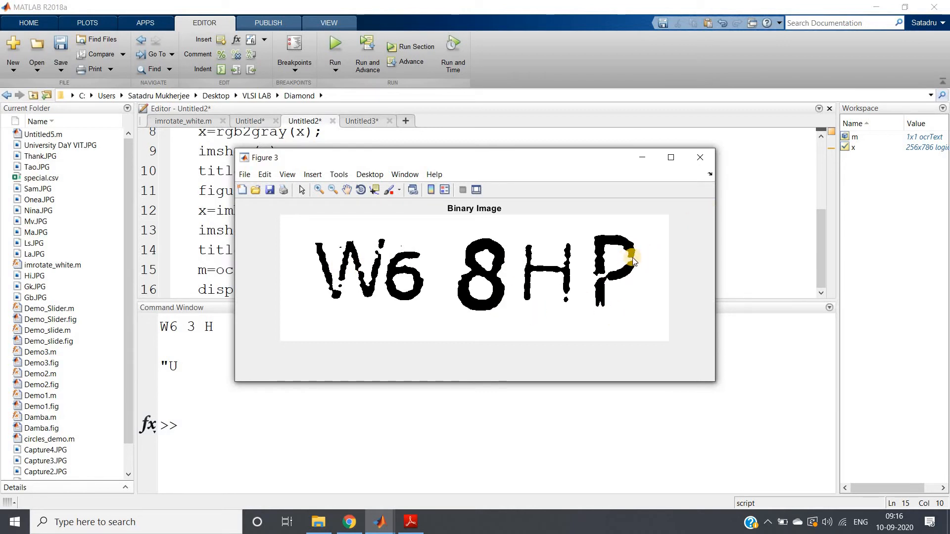
pyautogui.moveTo(596, 282)
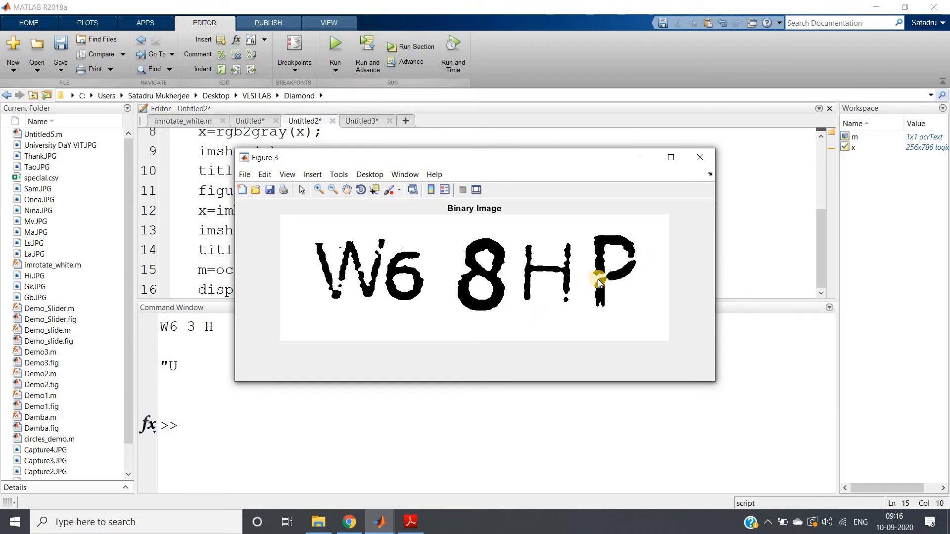
pyautogui.moveTo(562, 301)
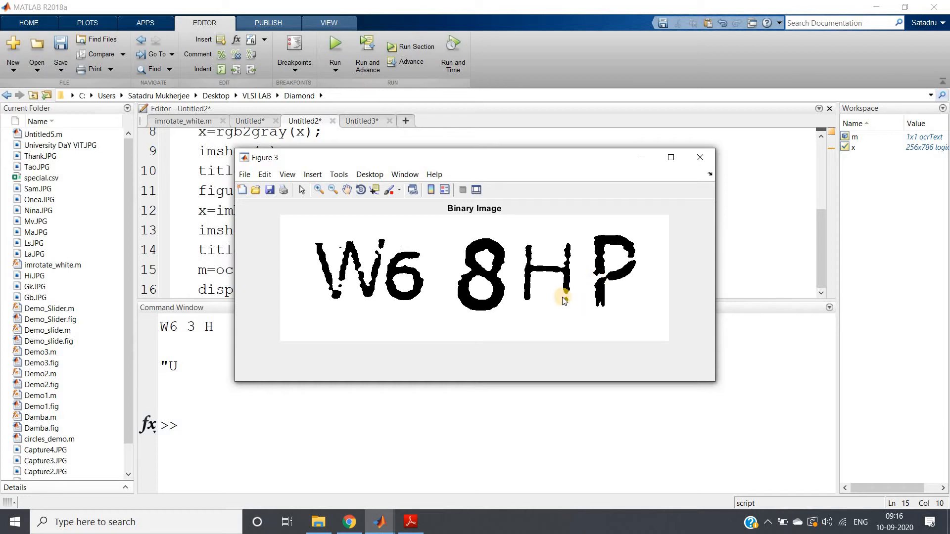
pyautogui.moveTo(374, 311)
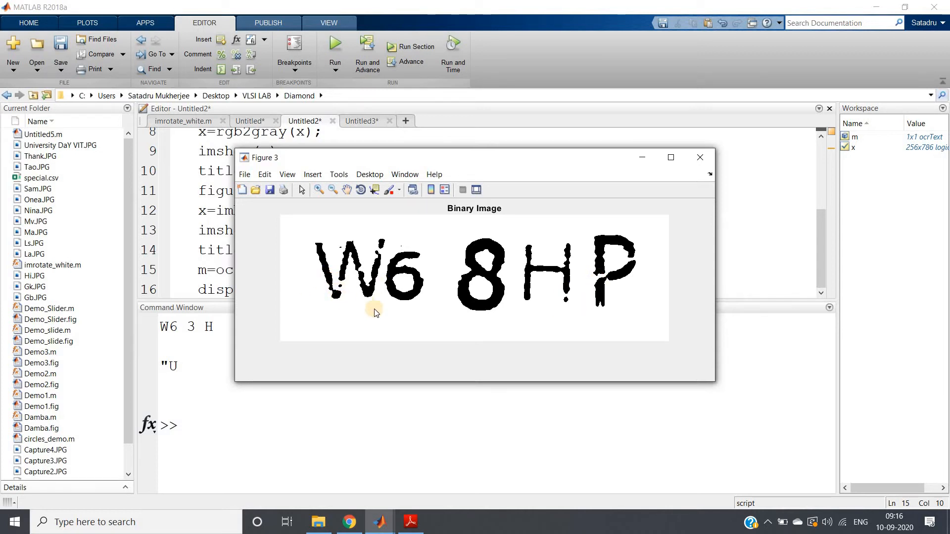
pyautogui.moveTo(383, 302)
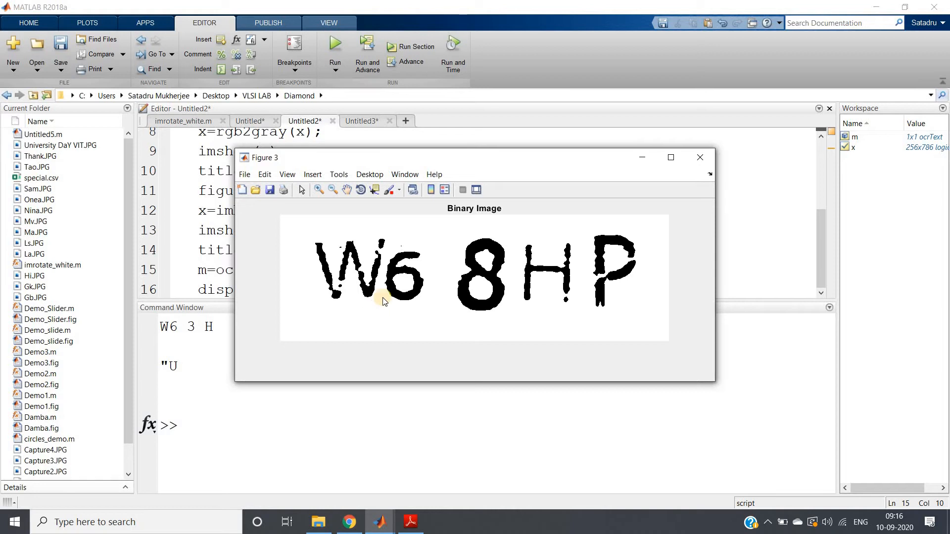
pyautogui.moveTo(408, 306)
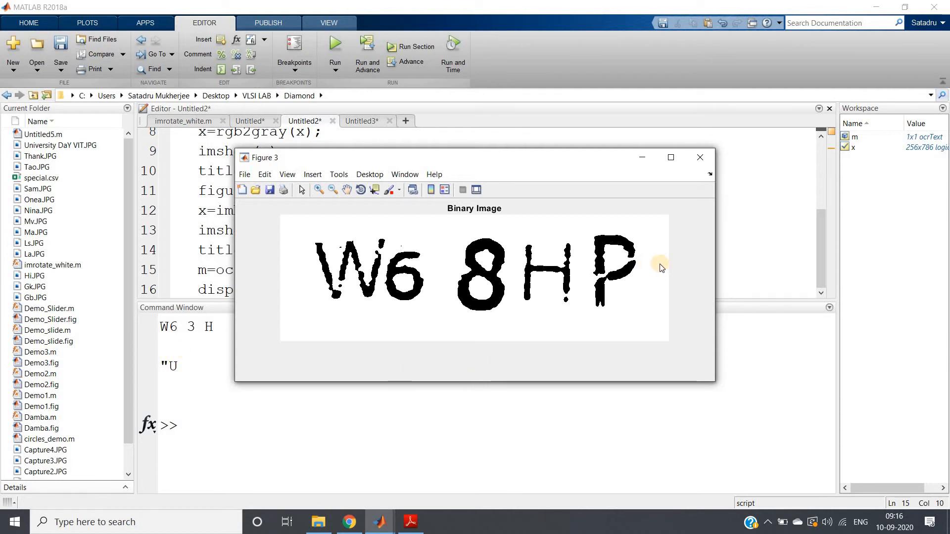
pyautogui.moveTo(605, 276)
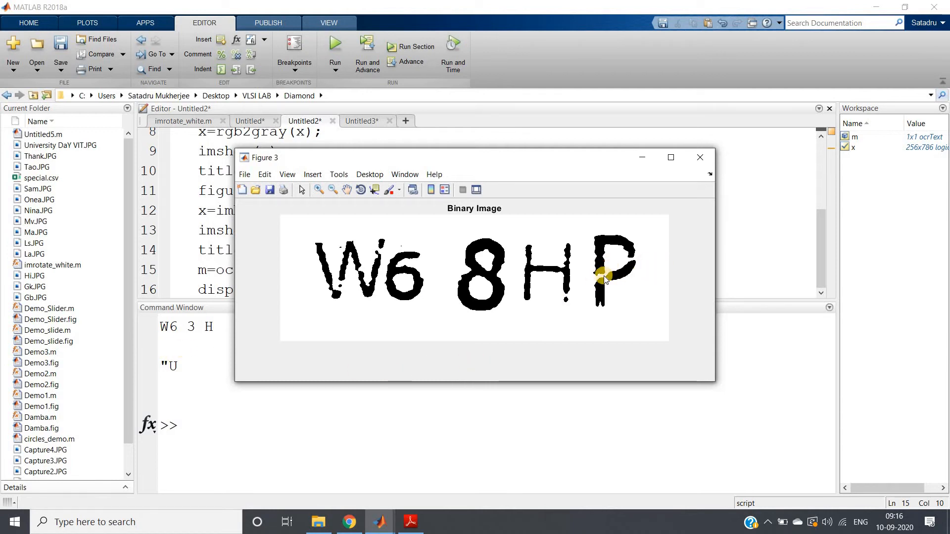
pyautogui.moveTo(630, 254)
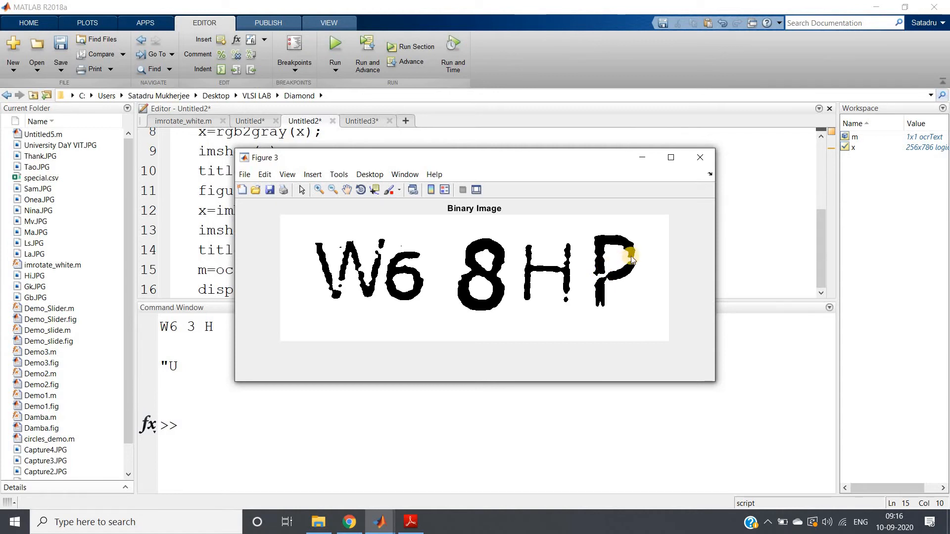
pyautogui.moveTo(595, 273)
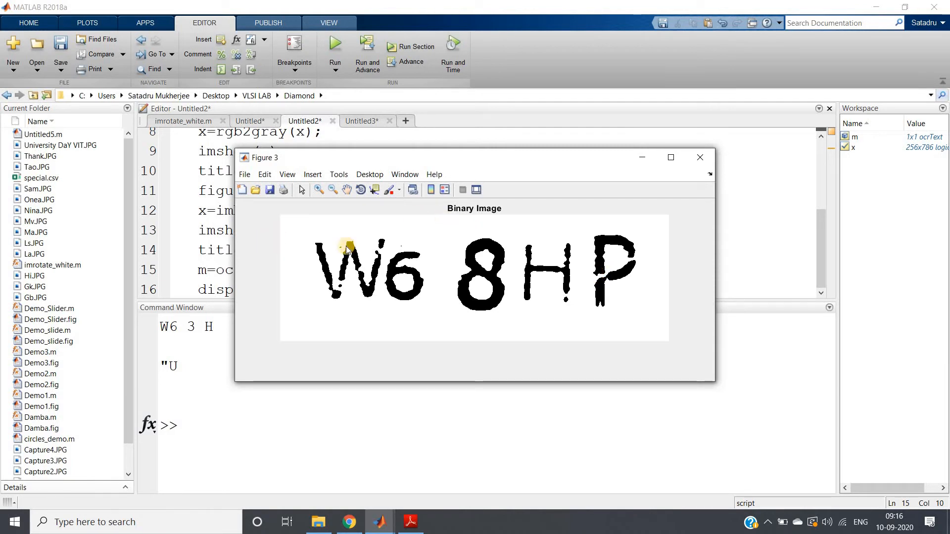
pyautogui.moveTo(374, 254)
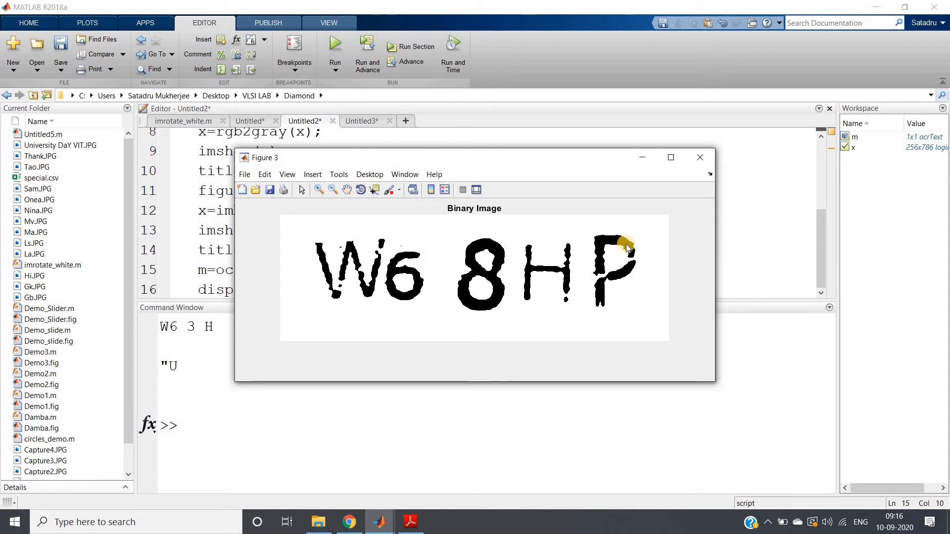
pyautogui.moveTo(530, 247)
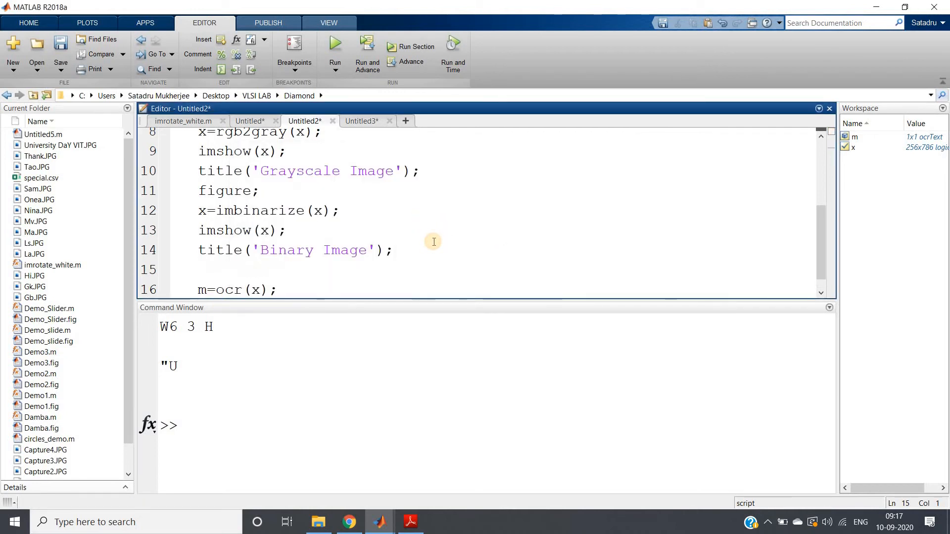
# Invert the binary image and apply imclose with a disk structuring element of size 5.
pyautogui.write('x=~x;')
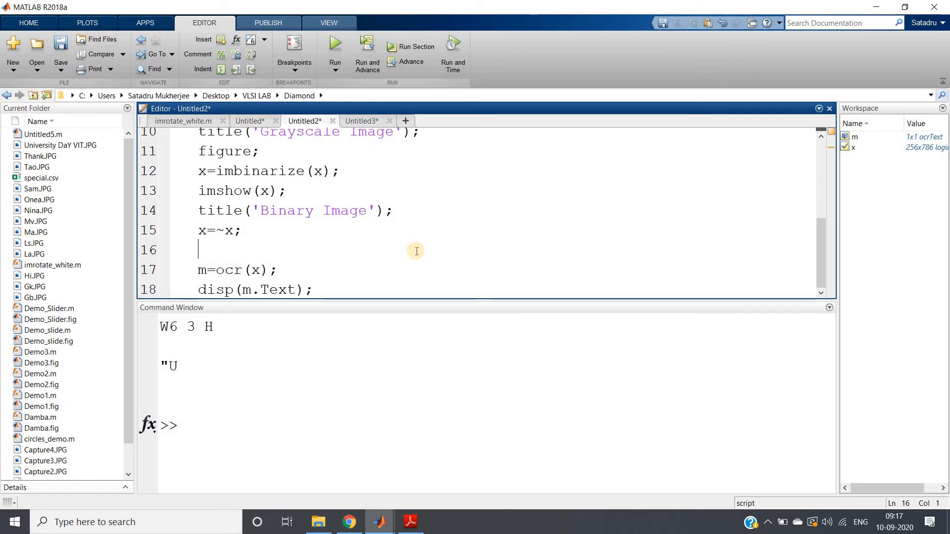
pyautogui.write('g=str')
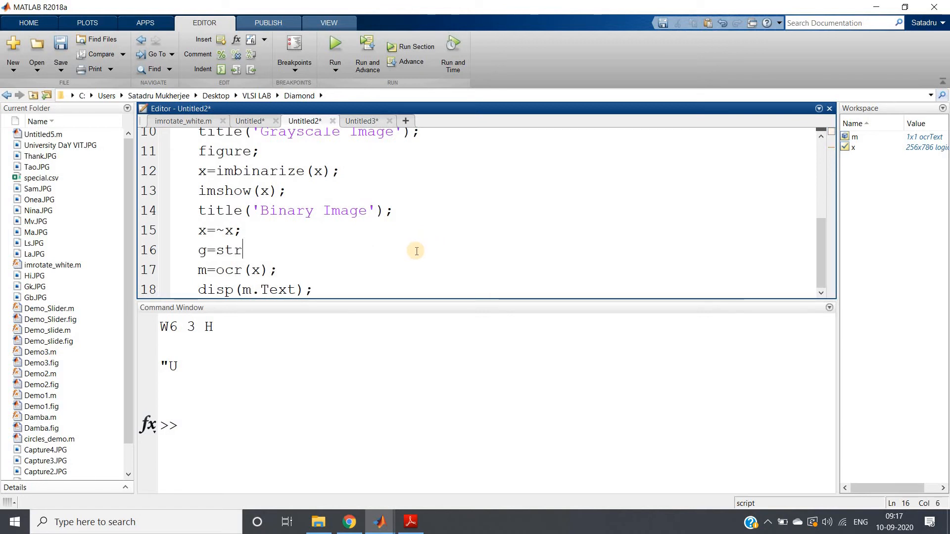
pyautogui.write("el('")
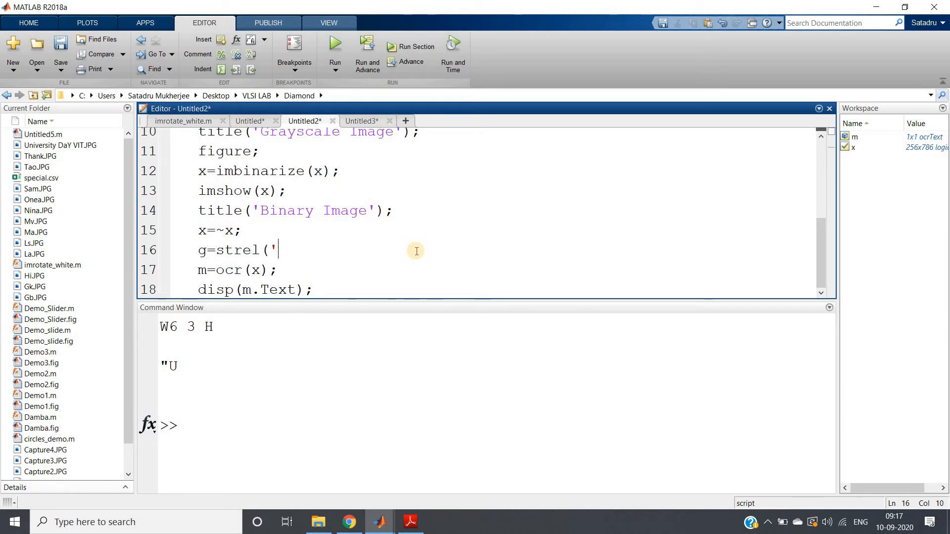
pyautogui.write("disk',5);")
pyautogui.write('x=')
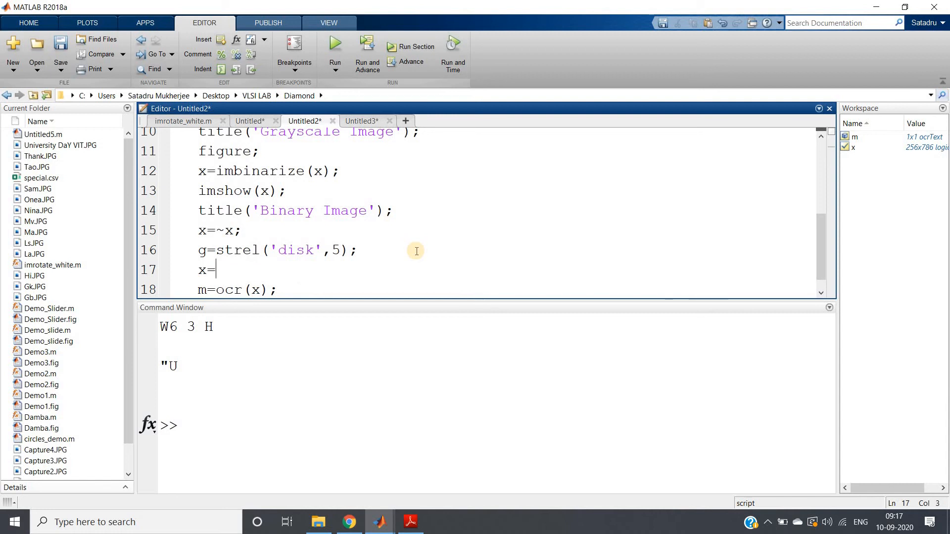
pyautogui.write('imclose(x')
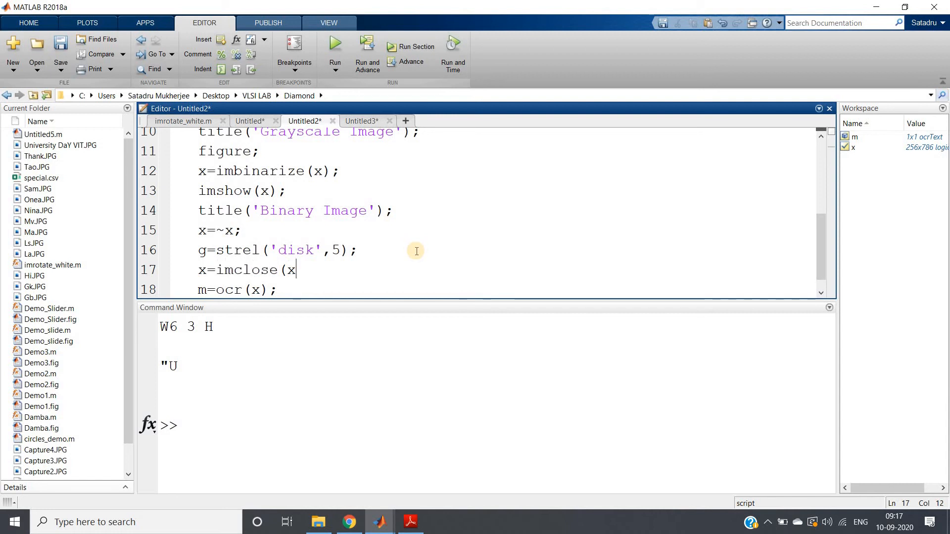
pyautogui.write(',g);')
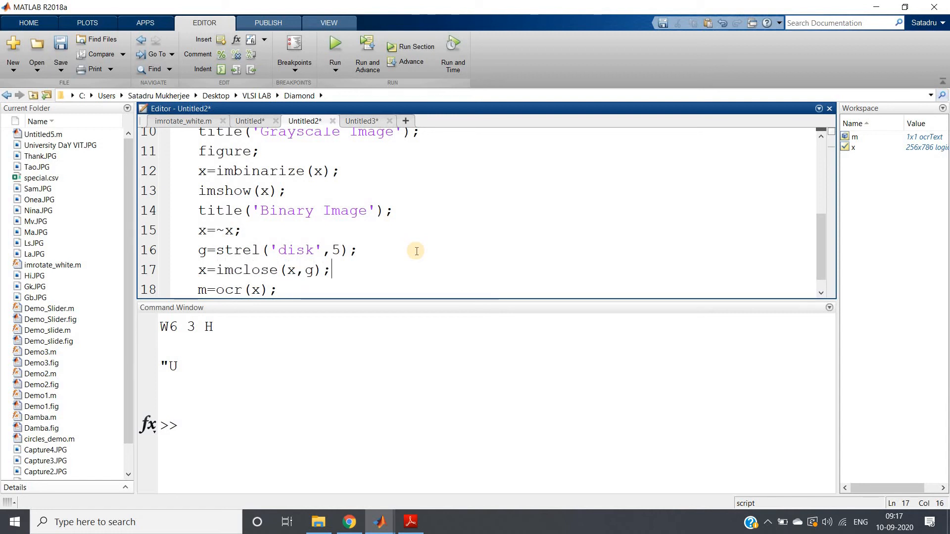
pyautogui.moveTo(265, 221)
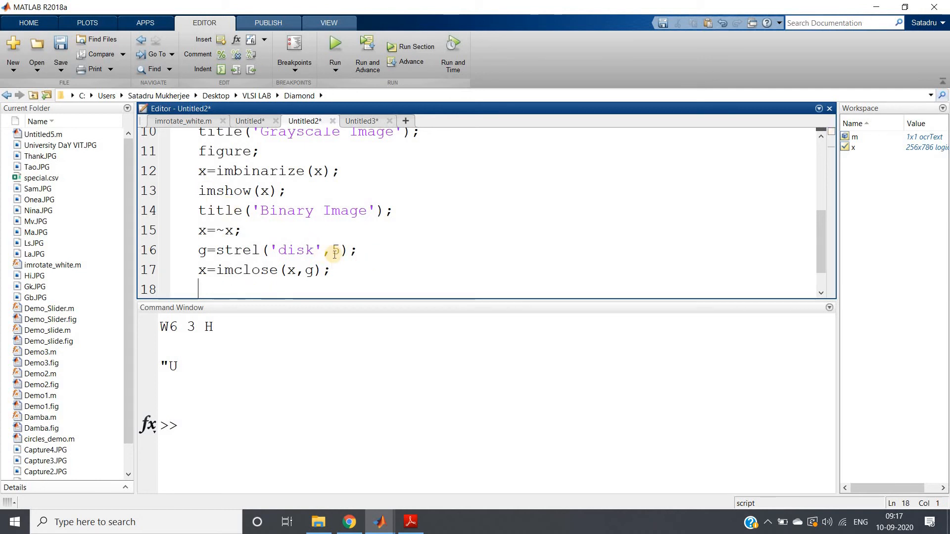
# Show the closed image in a new figure titled 'Image after applying Morphological Closing'.
pyautogui.write('figure;')
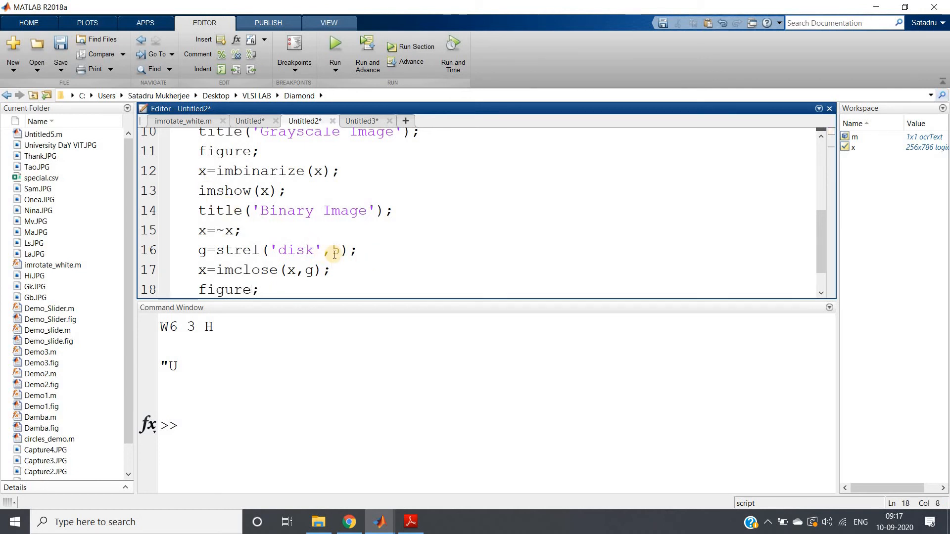
pyautogui.scroll(-3)
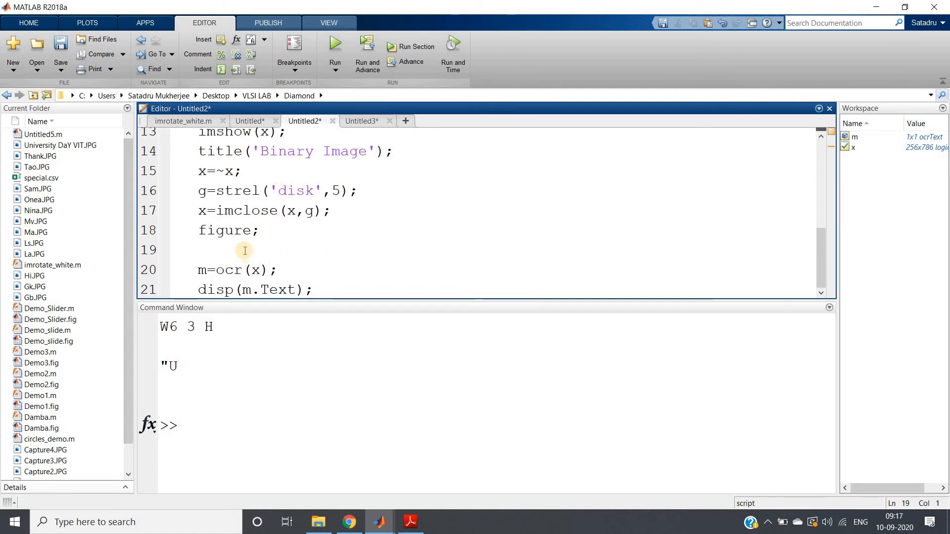
pyautogui.write('i')
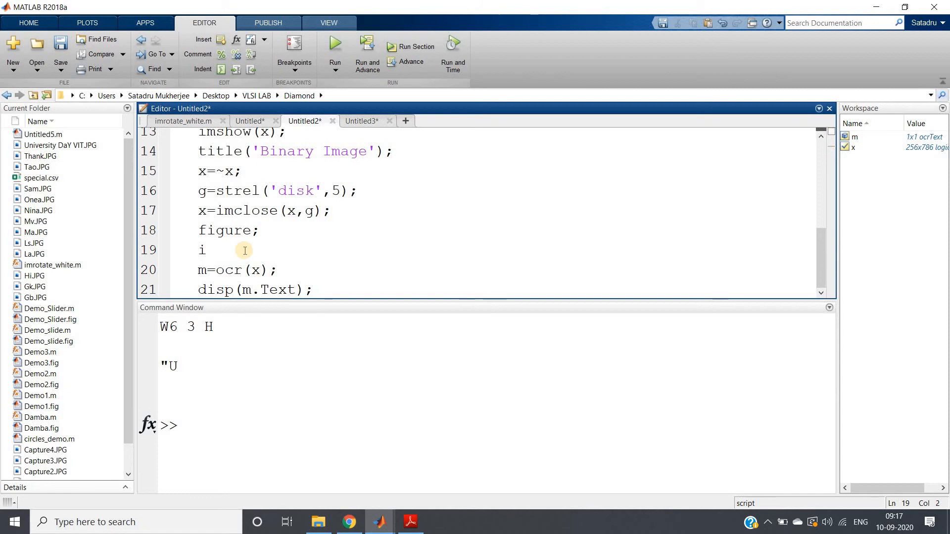
pyautogui.write('mshow(x);')
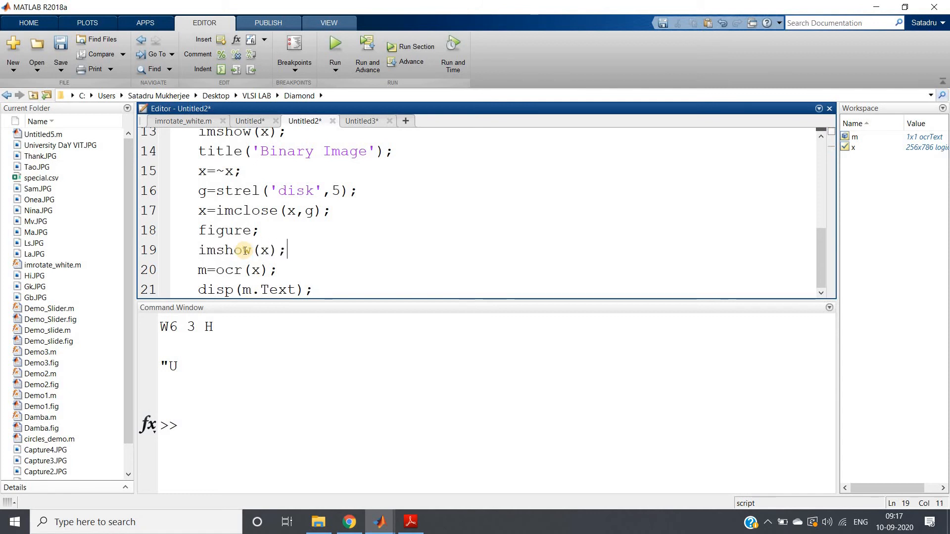
pyautogui.write('titl')
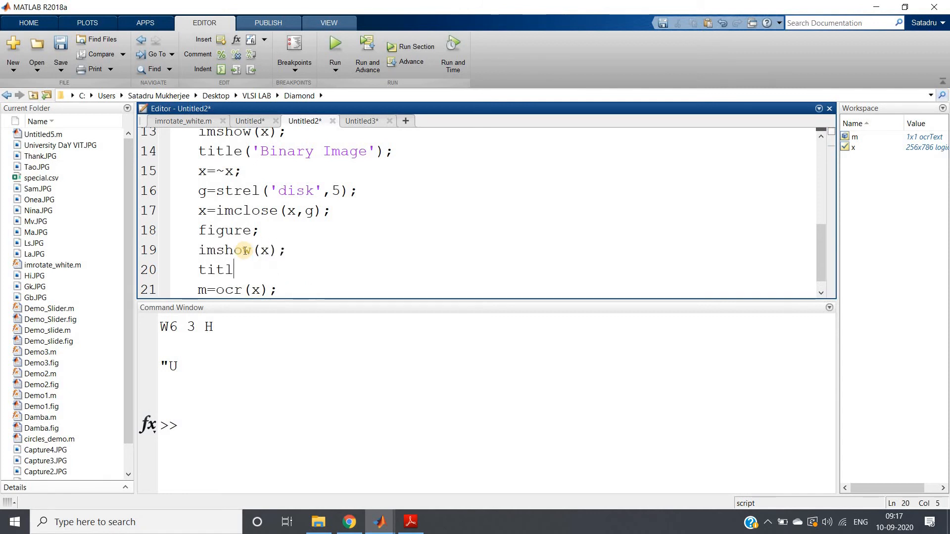
pyautogui.write("e('C")
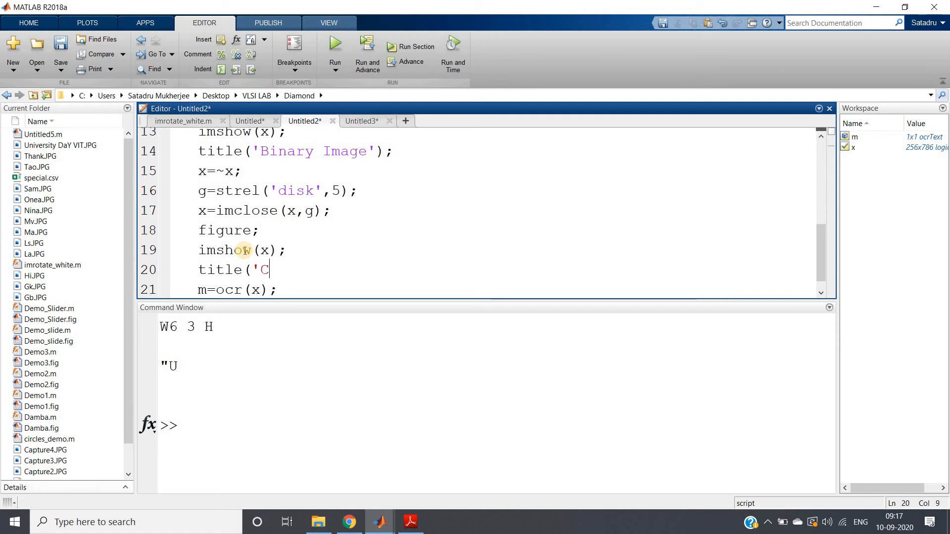
pyautogui.write('mage')
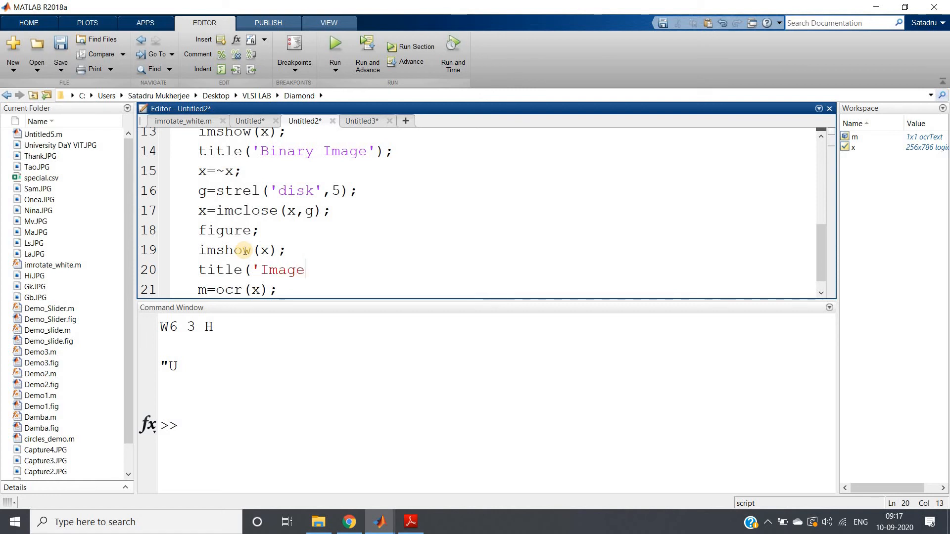
pyautogui.write('after apply')
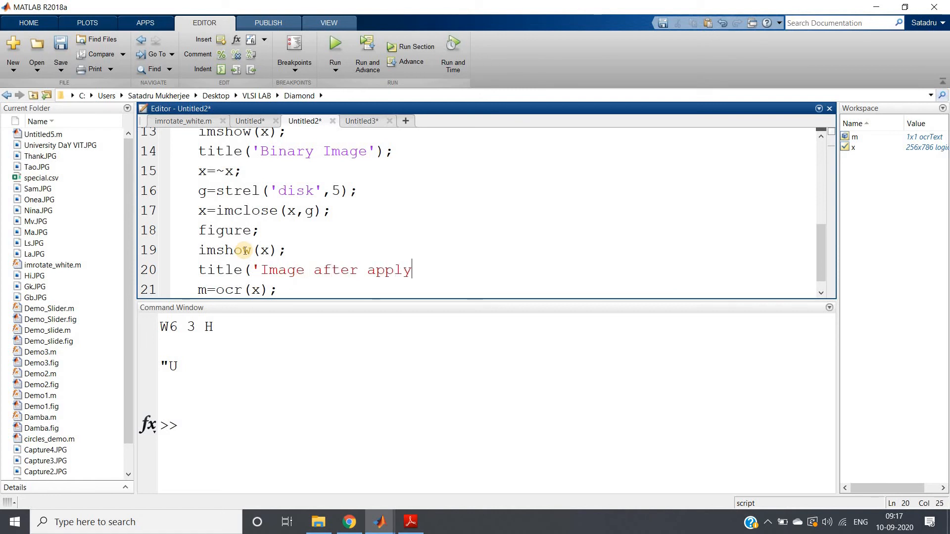
pyautogui.write('ing M')
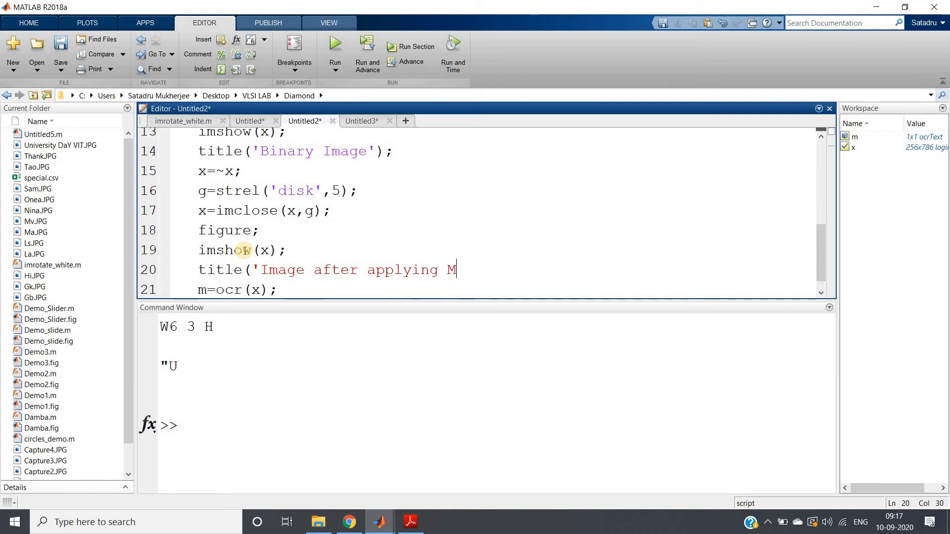
pyautogui.write('orpho')
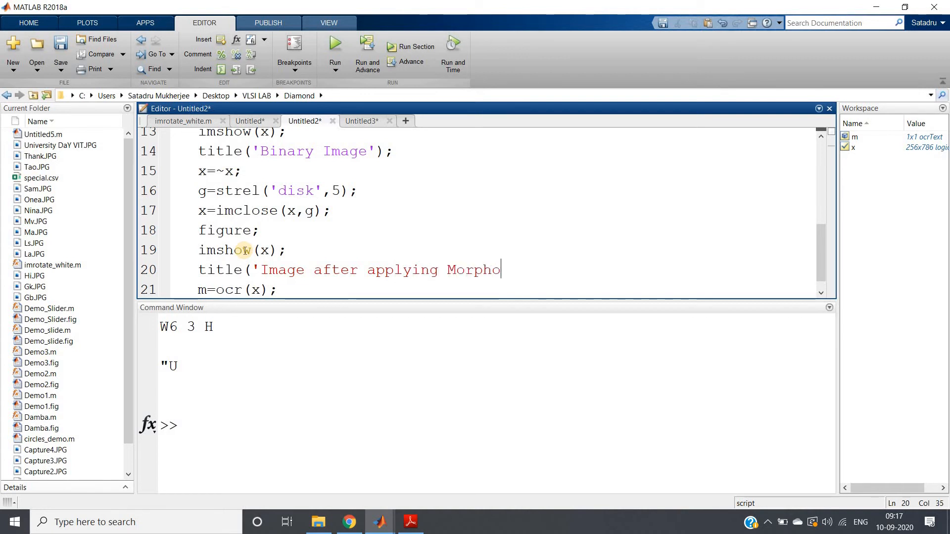
pyautogui.write('logical')
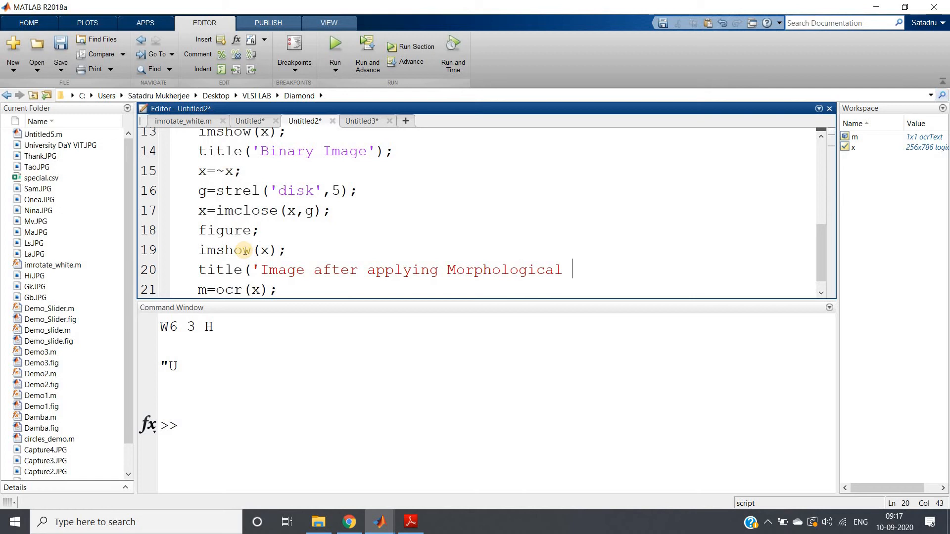
pyautogui.write('C')
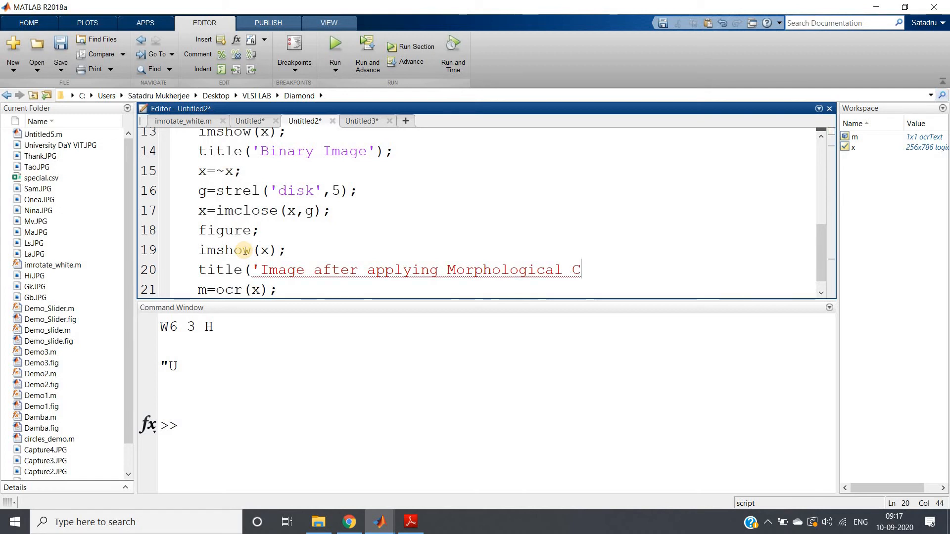
pyautogui.write("losing');")
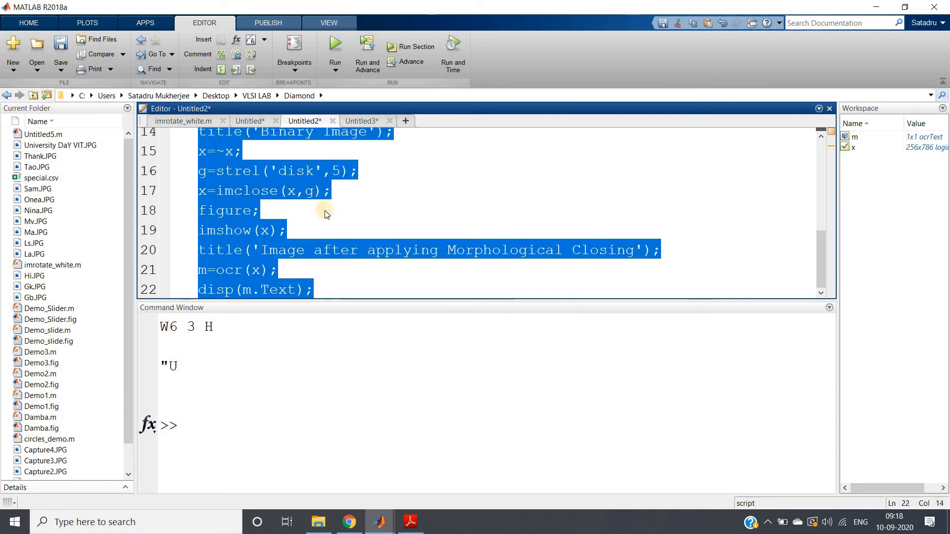
# Rerun the script so OCR prints W6 8HP, then close Figures 1 and 2.
pyautogui.click(334, 54)
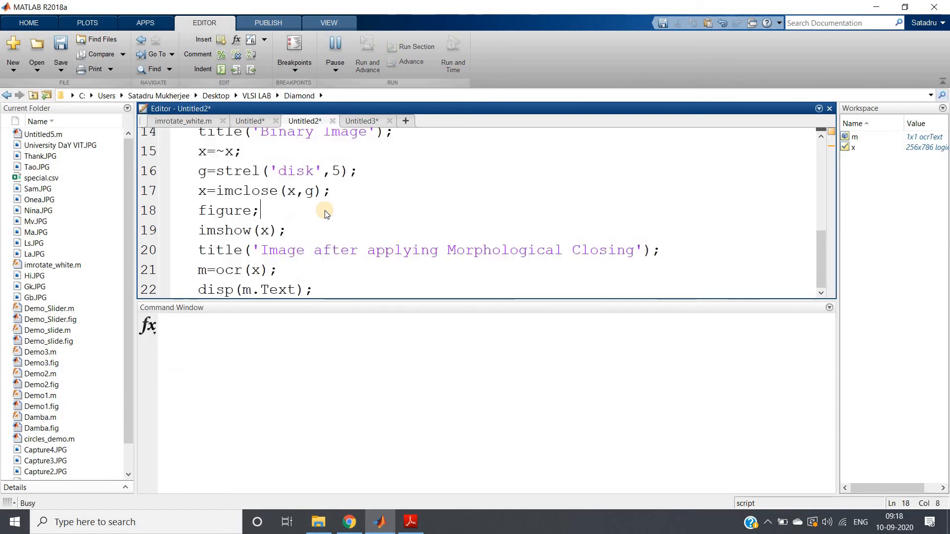
pyautogui.click(334, 42)
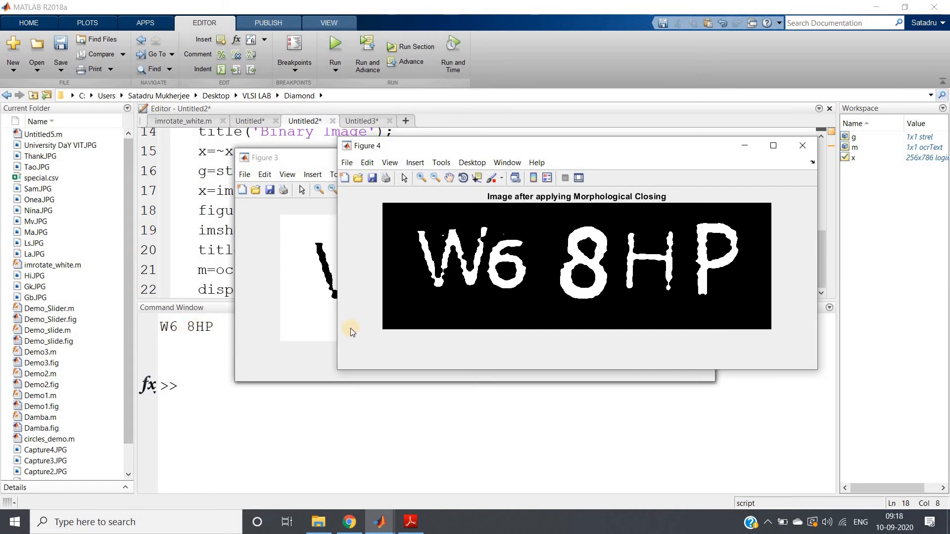
pyautogui.click(265, 157)
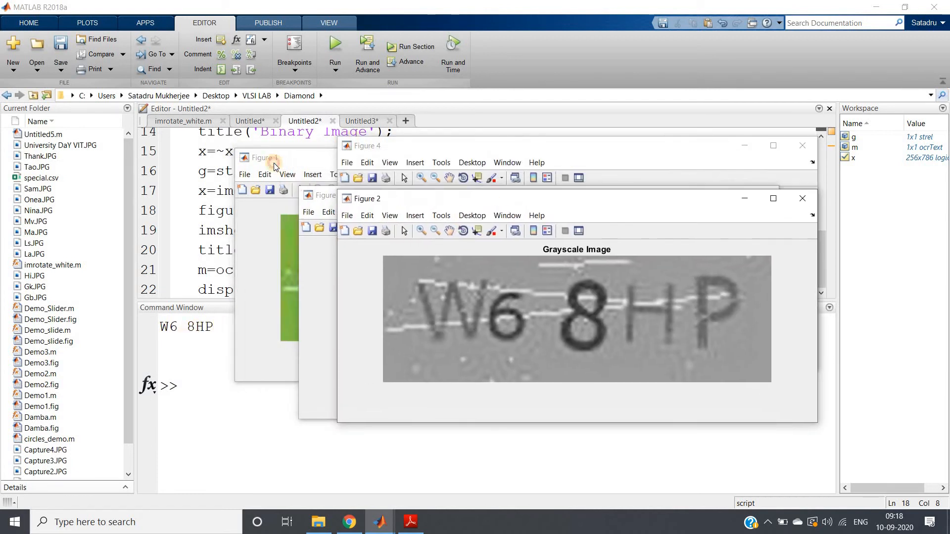
pyautogui.click(267, 157)
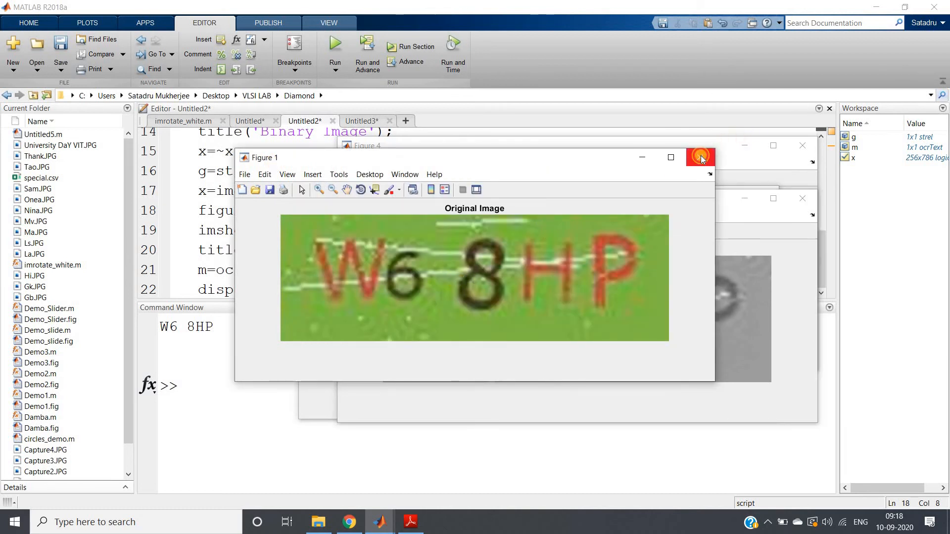
pyautogui.click(700, 157)
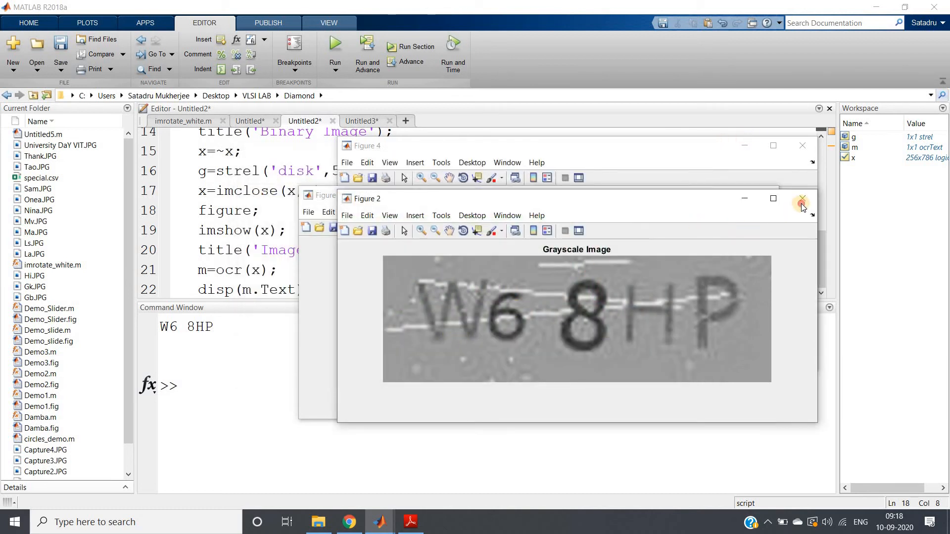
pyautogui.click(801, 198)
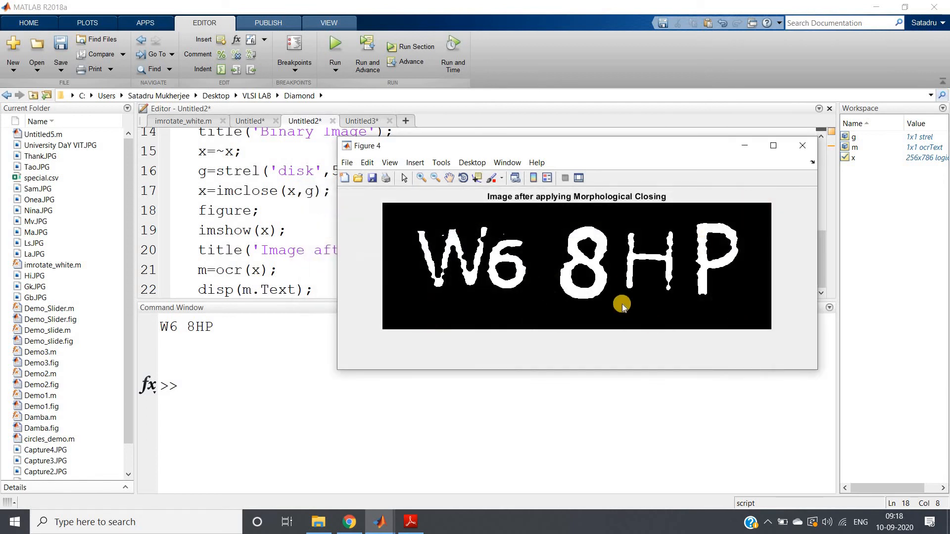
pyautogui.moveTo(442, 266)
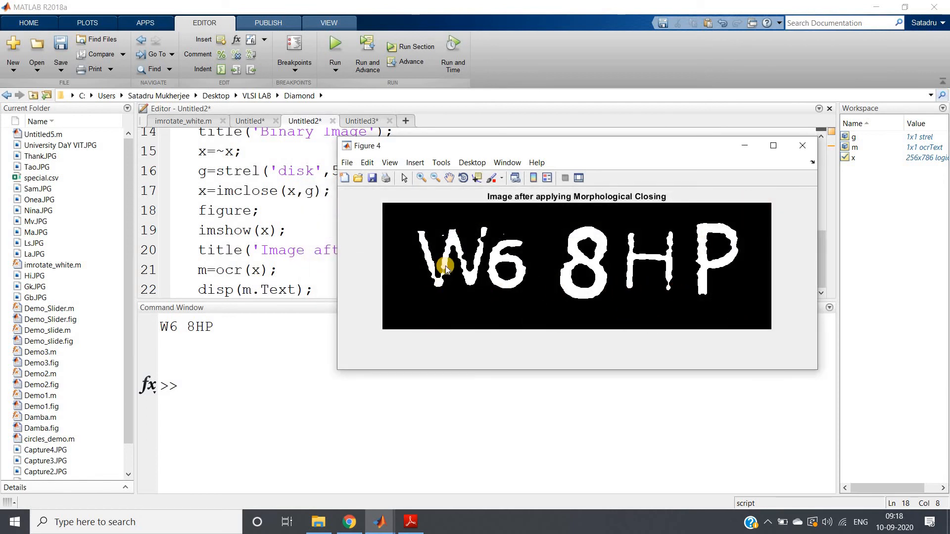
pyautogui.moveTo(480, 238)
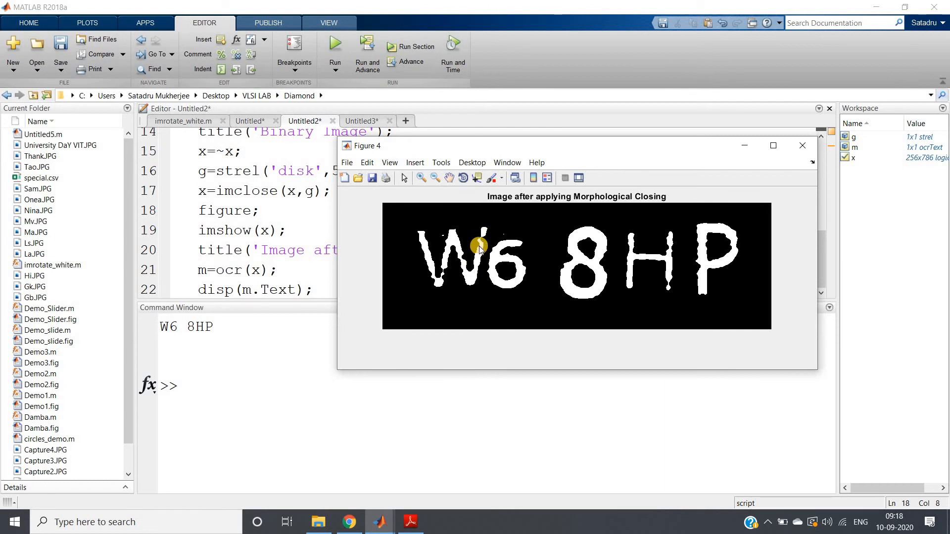
pyautogui.moveTo(680, 208)
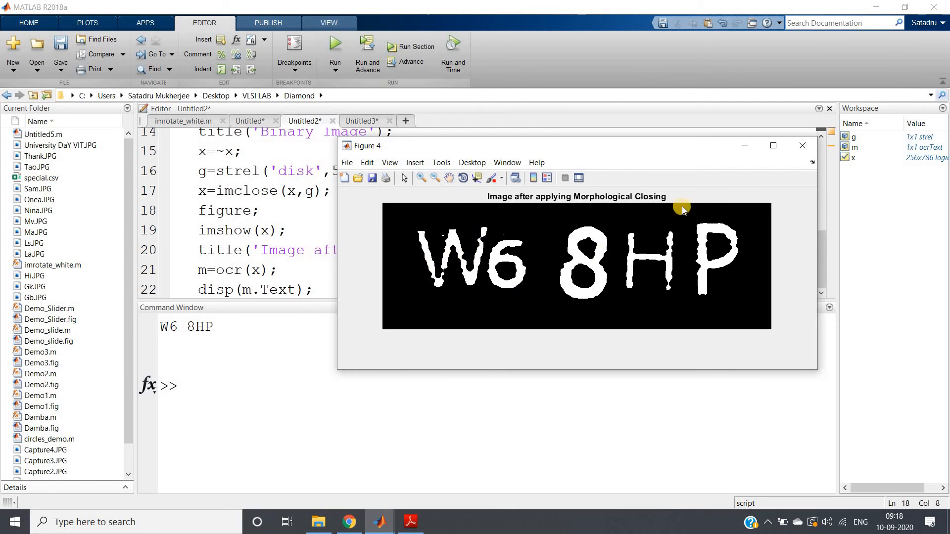
pyautogui.moveTo(609, 265)
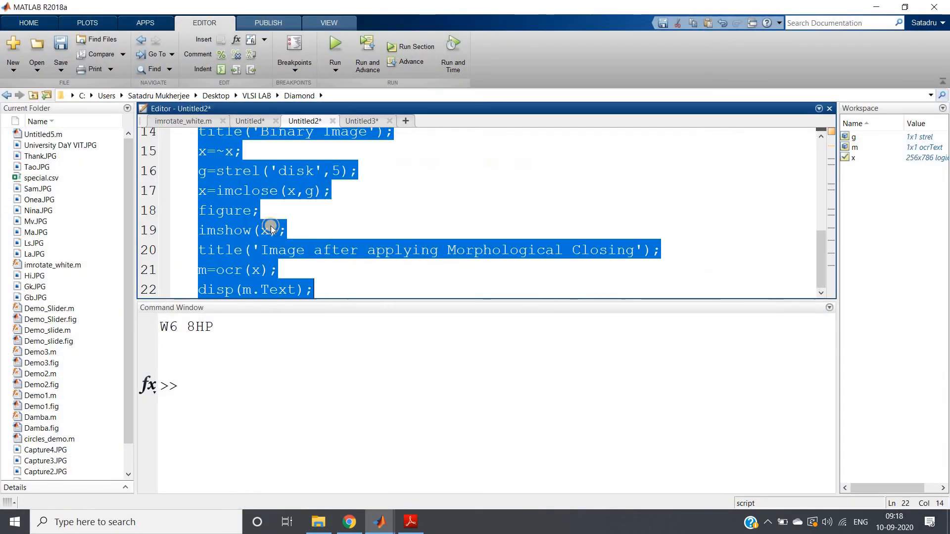
pyautogui.click(334, 46)
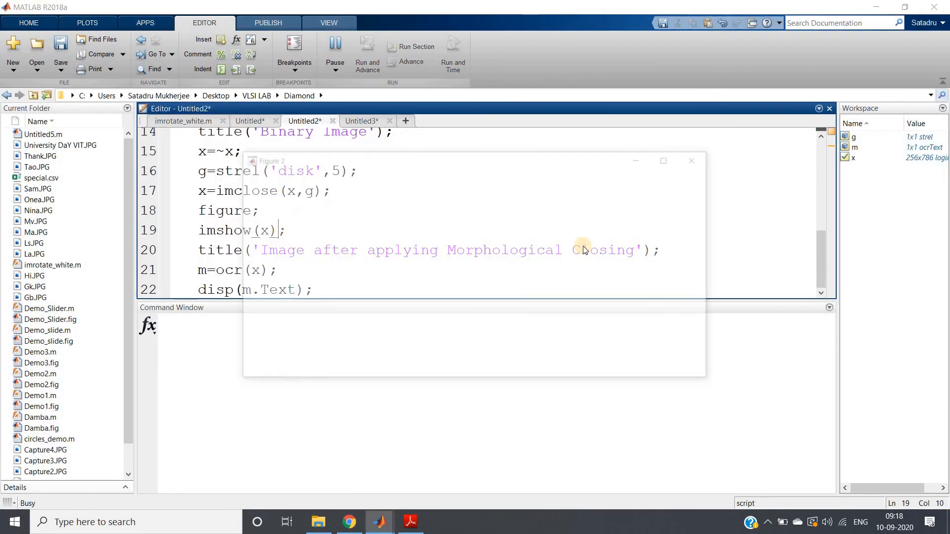
pyautogui.click(334, 54)
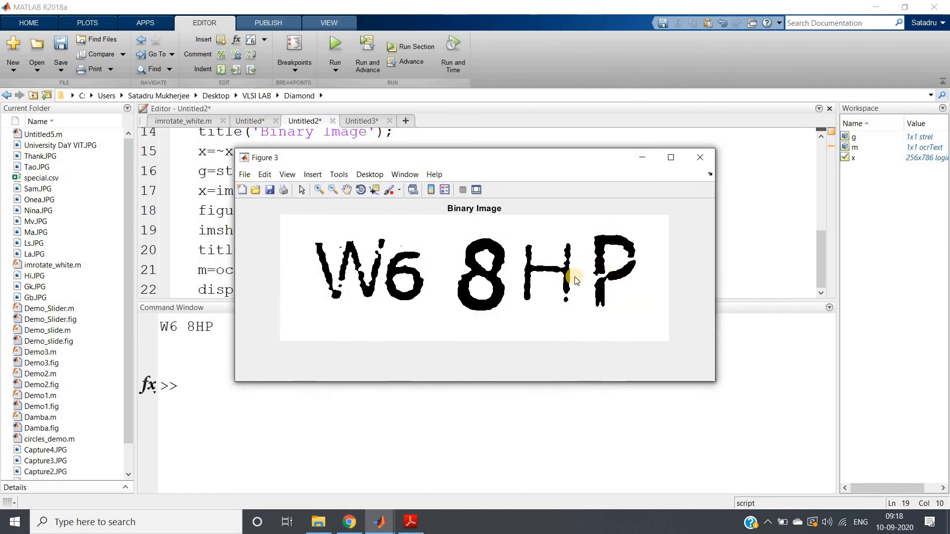
pyautogui.moveTo(617, 272)
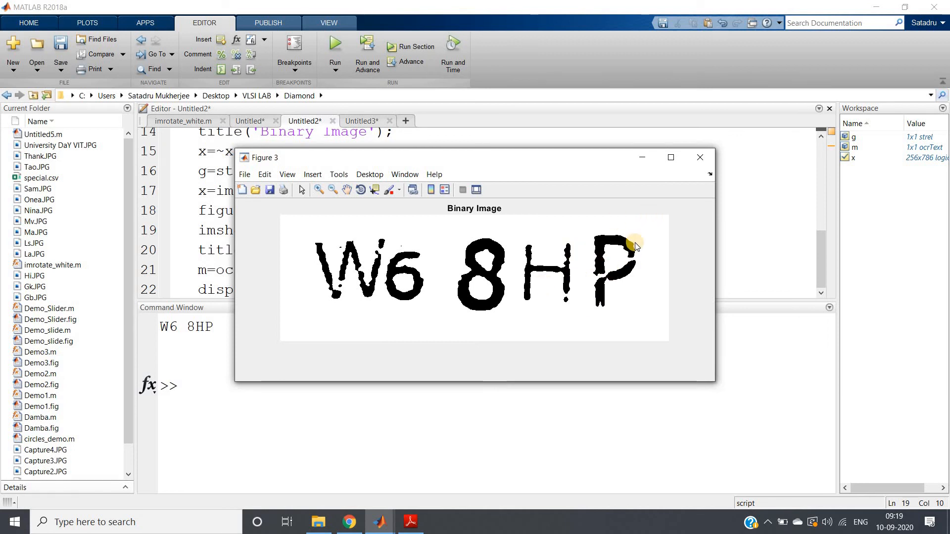
pyautogui.moveTo(693, 202)
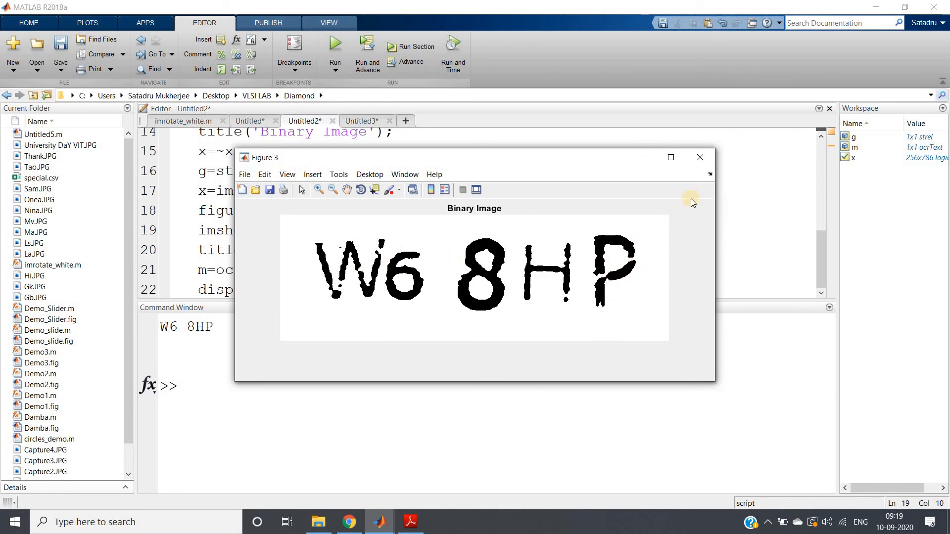
pyautogui.moveTo(602, 289)
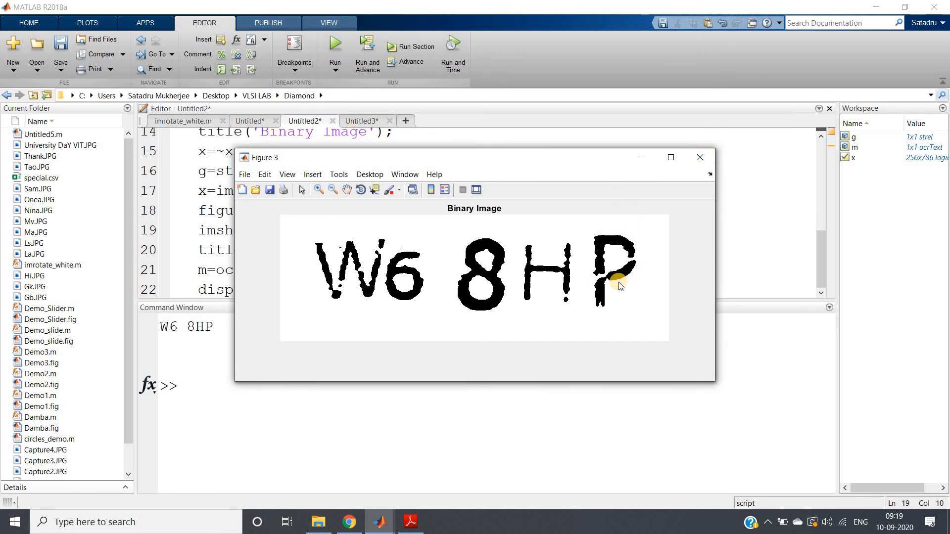
pyautogui.moveTo(633, 257)
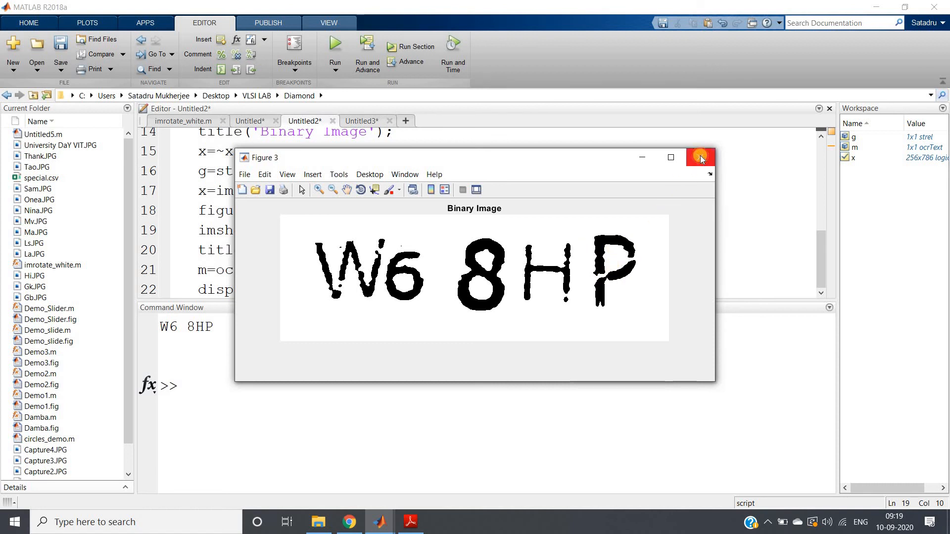
pyautogui.click(699, 158)
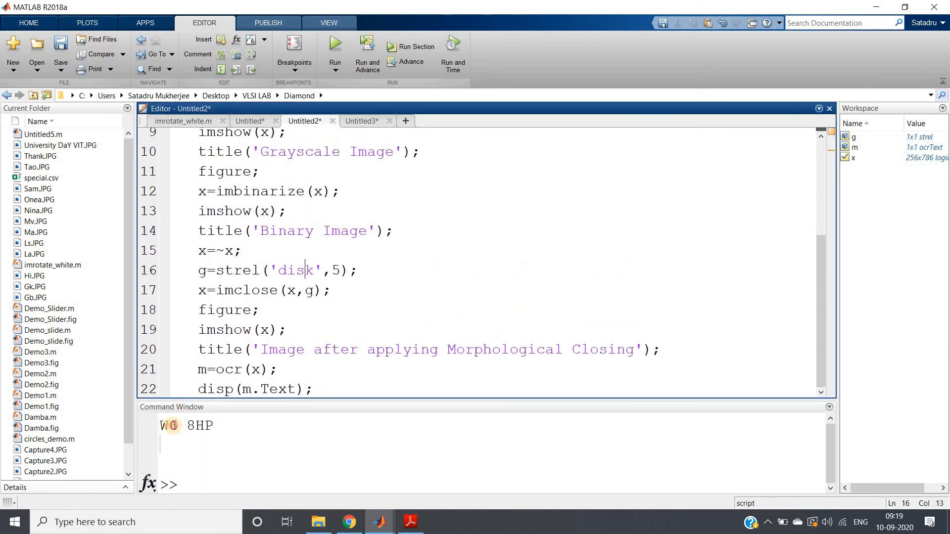
pyautogui.click(215, 425)
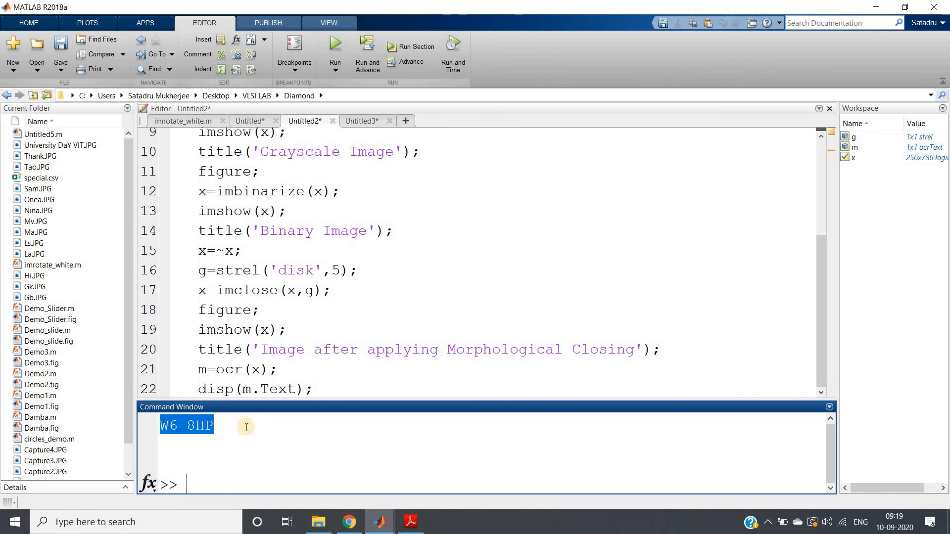
pyautogui.moveTo(307, 267)
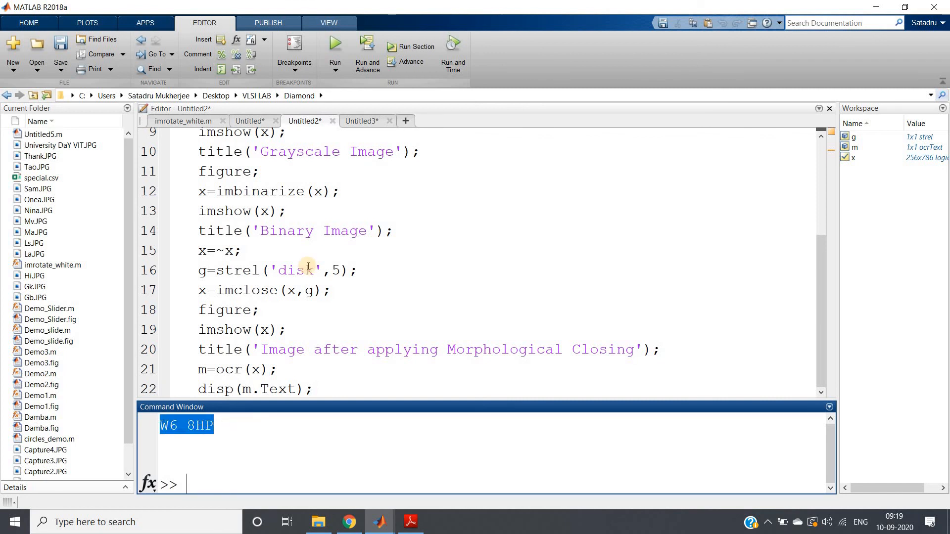
pyautogui.moveTo(283, 364)
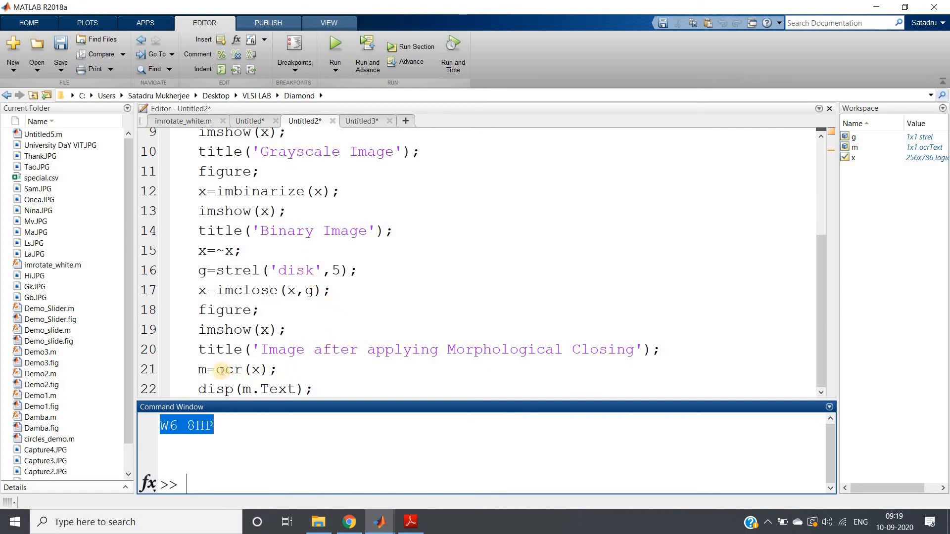
pyautogui.doubleClick(226, 370)
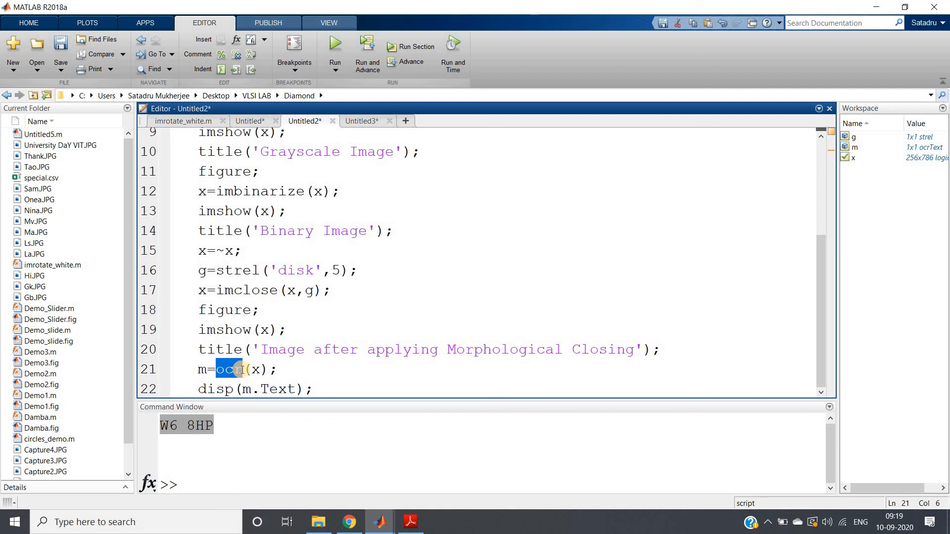
pyautogui.click(354, 446)
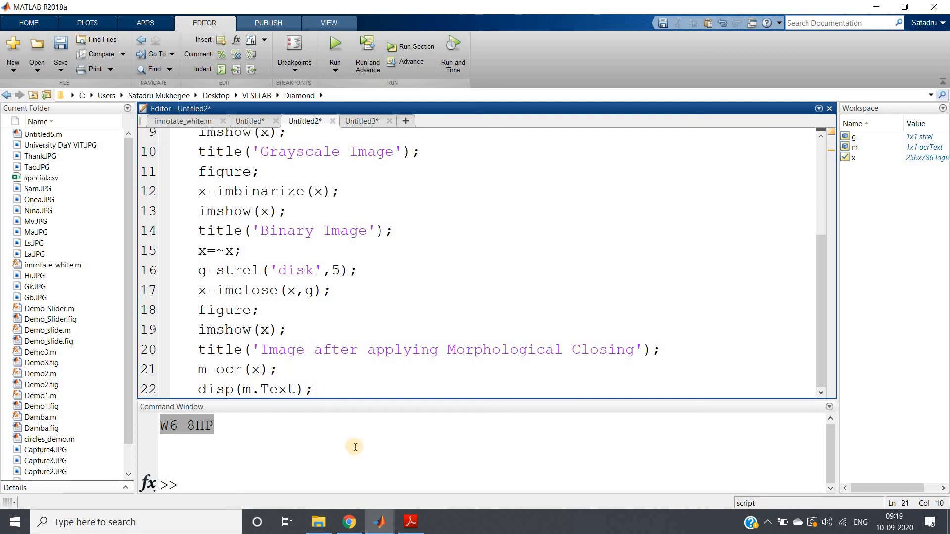
pyautogui.moveTo(355, 448)
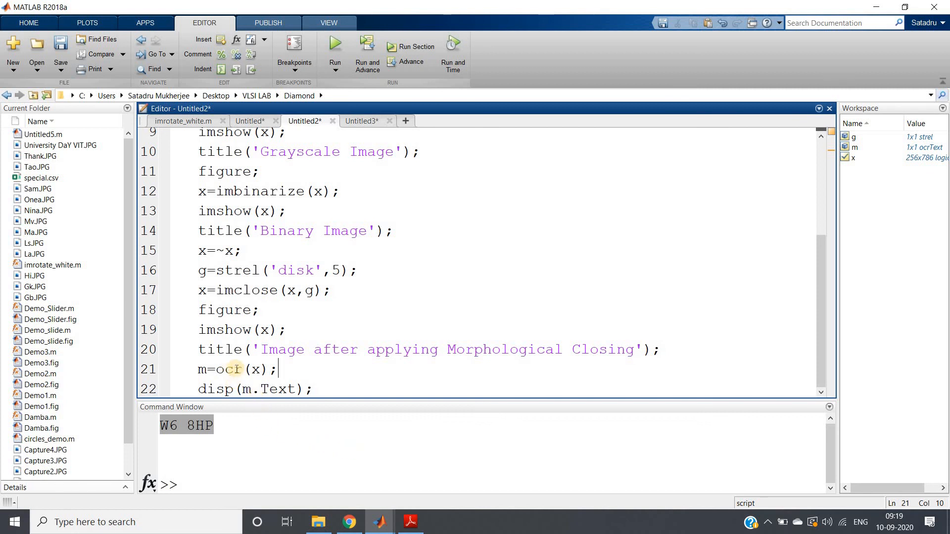
pyautogui.moveTo(309, 370)
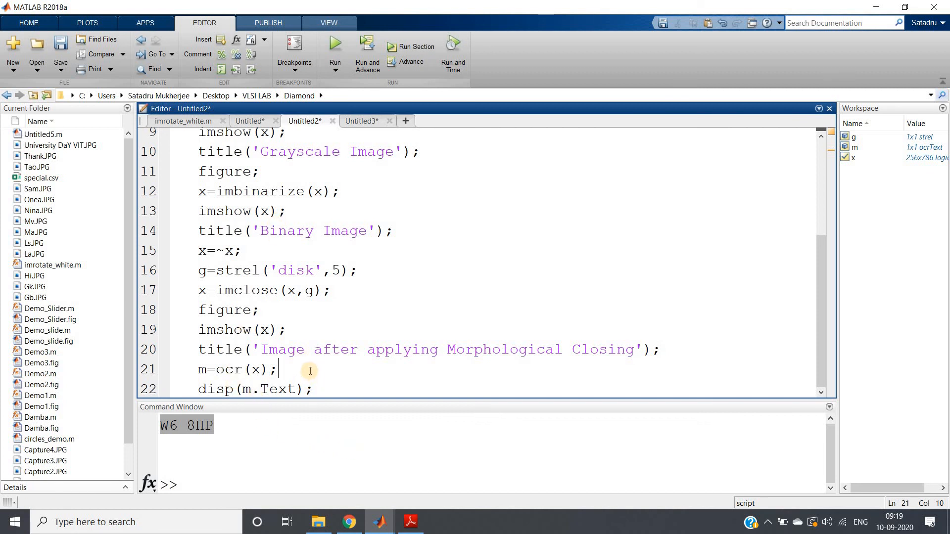